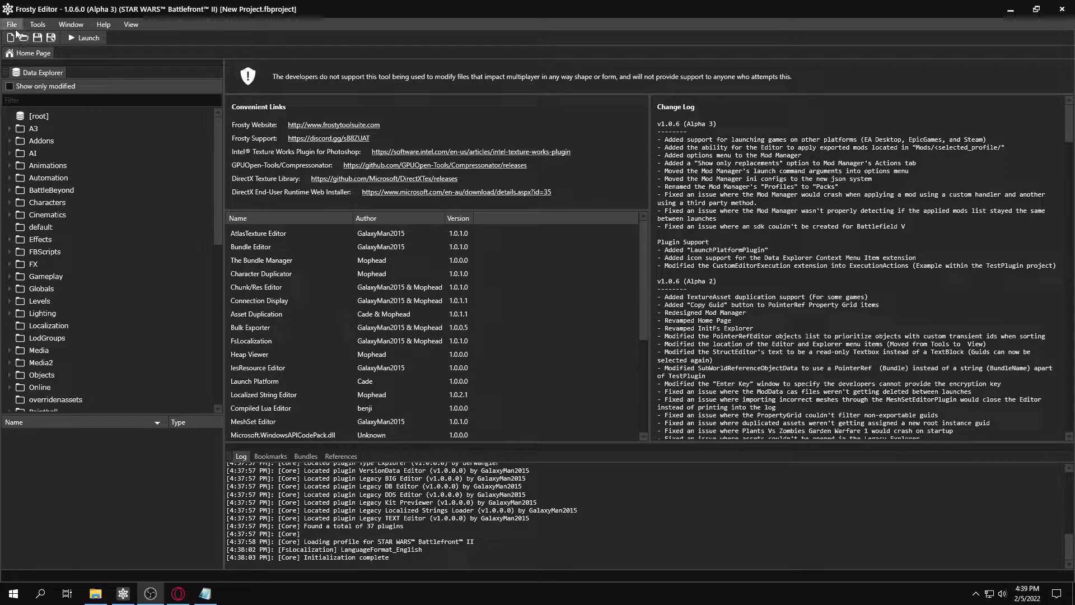
- Open Tutorial Duplication Test.fbproject and expand A0_Mod down to the DuplicationTest folder
left_click(11, 24)
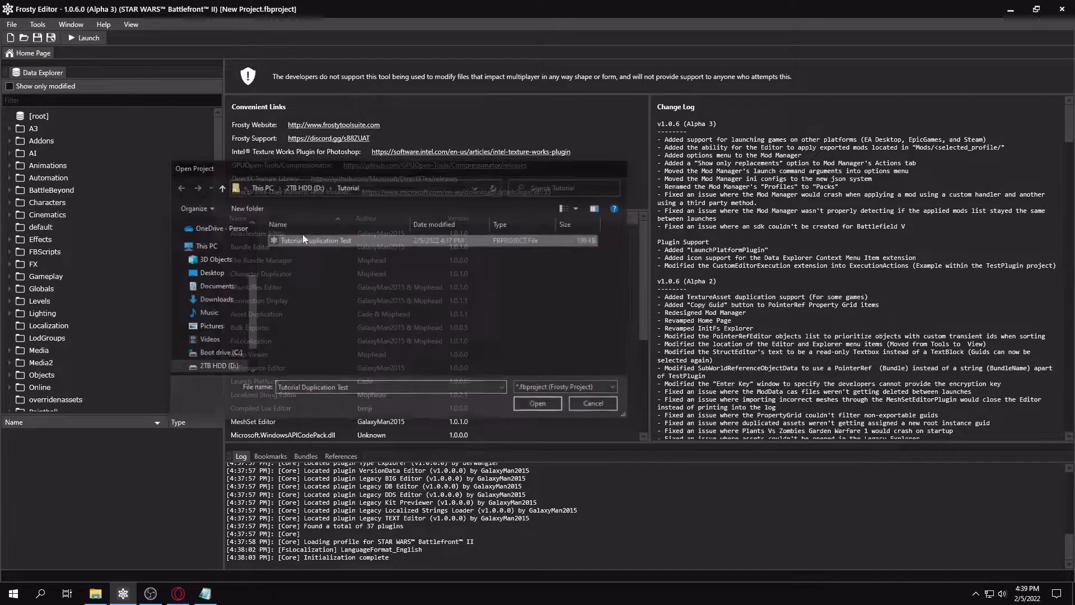
left_click(537, 403)
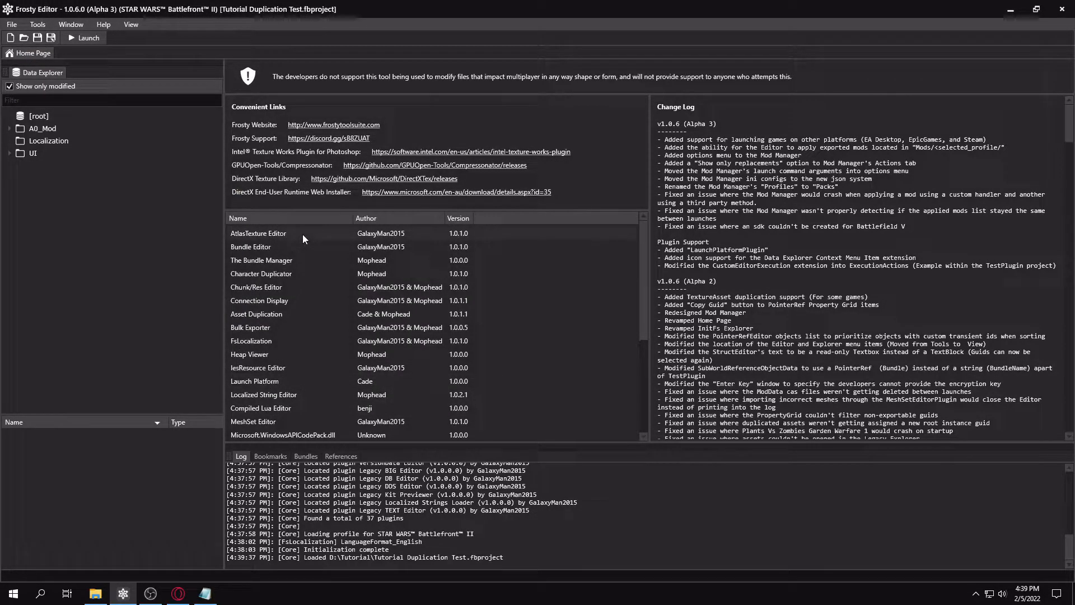
left_click(9, 128)
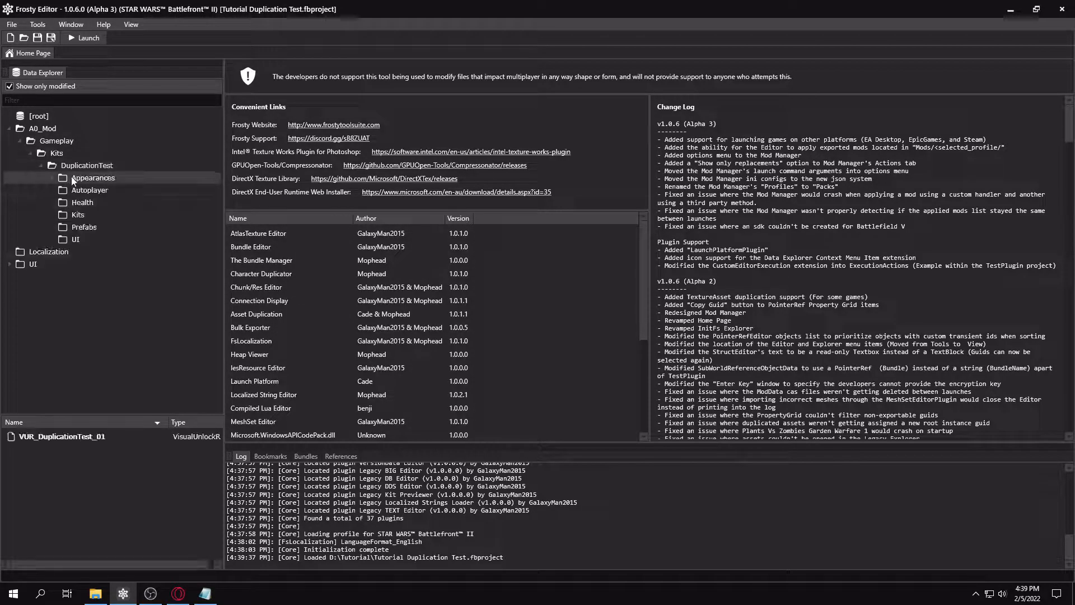
- Uncheck 'Show only modified' so the Data Explorer lists the full game asset tree
left_click(92, 178)
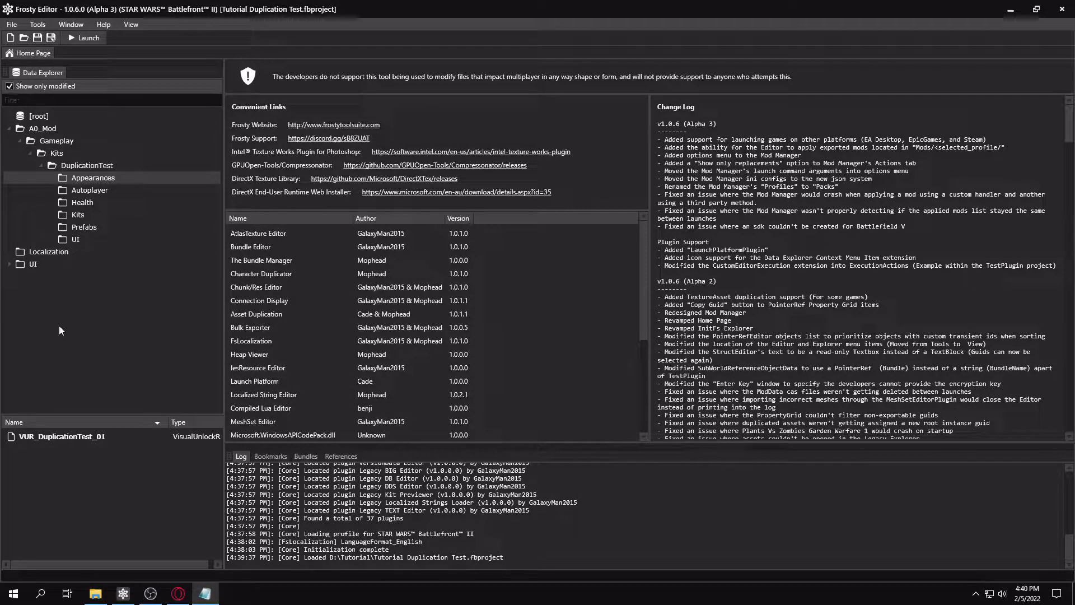
left_click(9, 86)
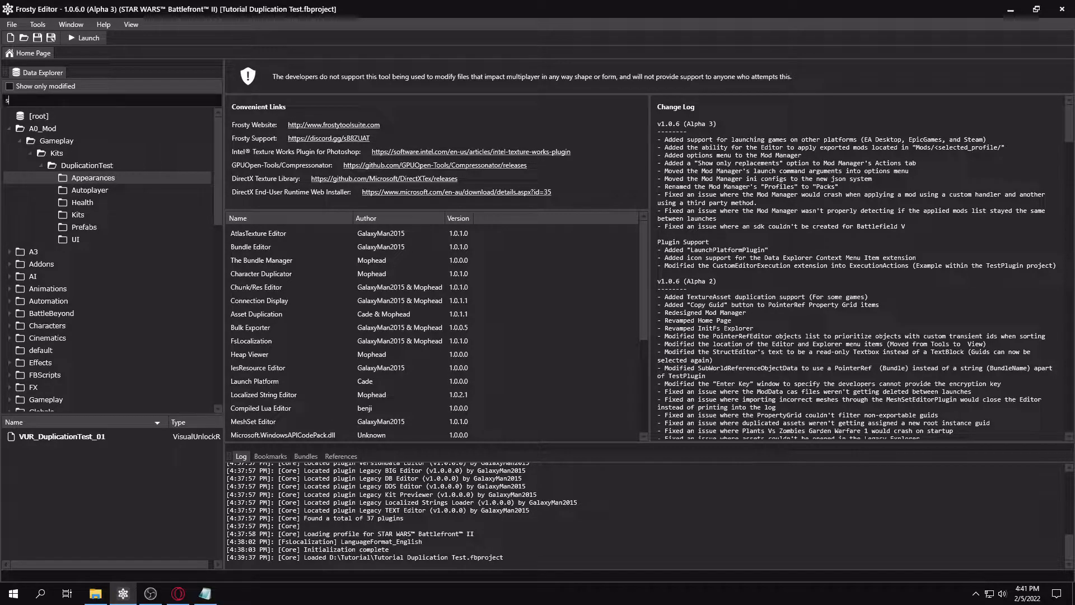
- Filter assets for specials_dark_orig and expand Gameplay > Teams > MP > Orig
type("specials_dark_orig")
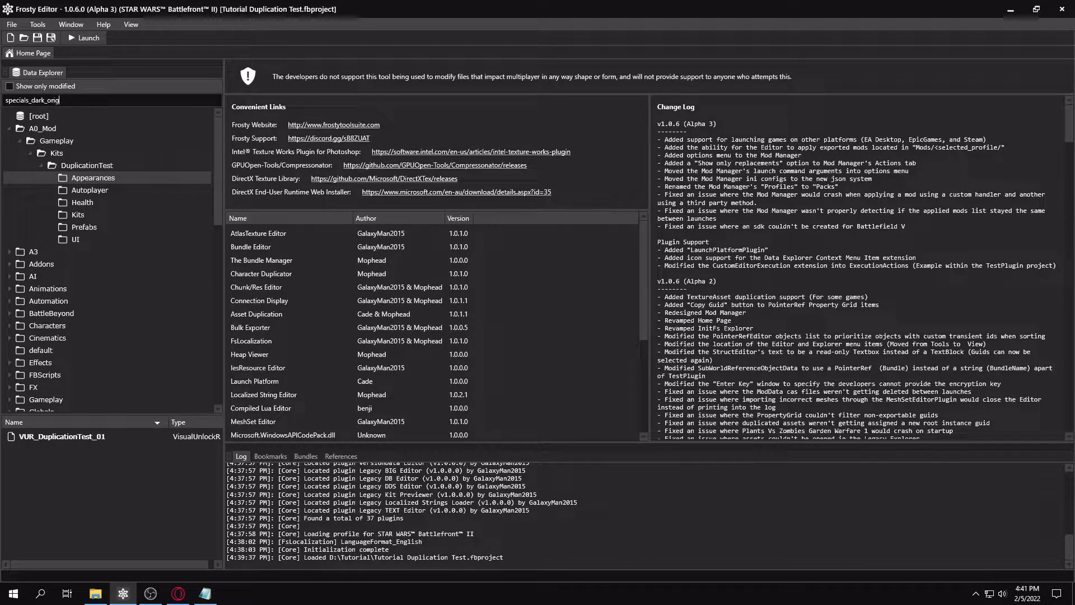
left_click(18, 128)
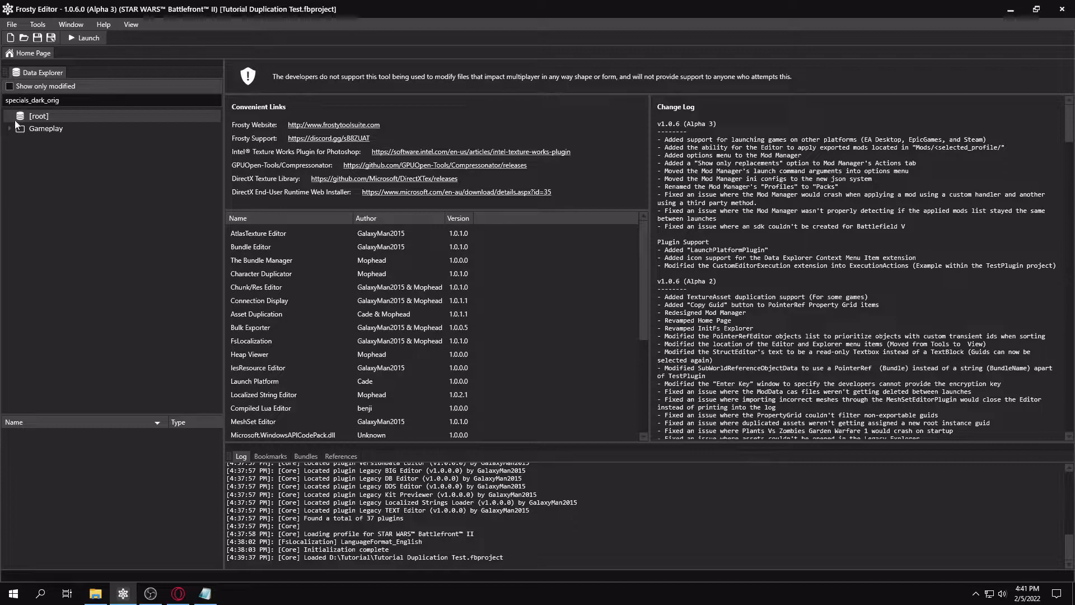
left_click(13, 129)
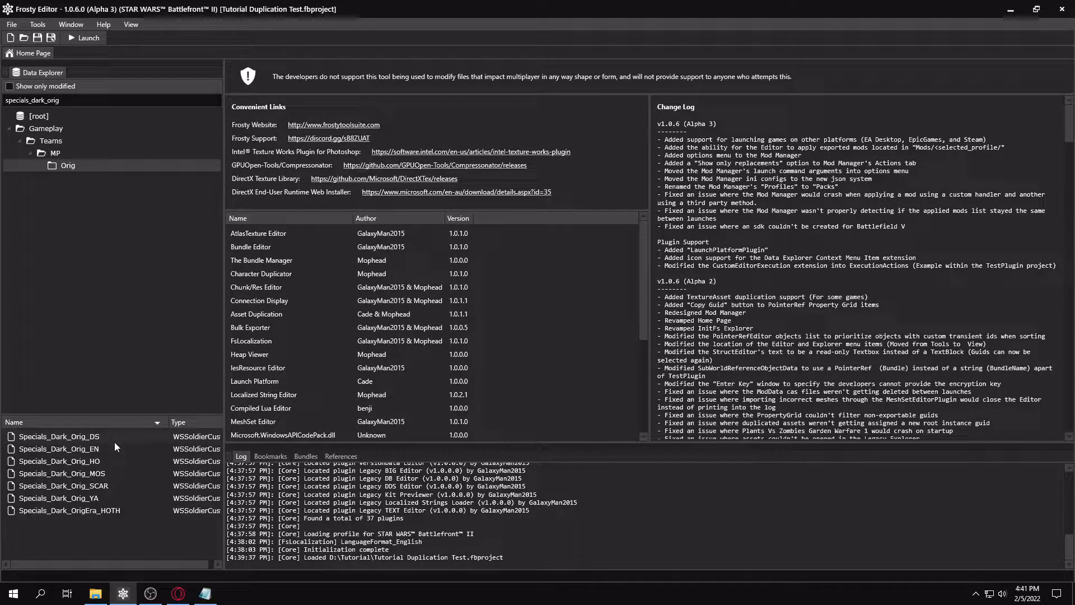
mouse_move(33, 470)
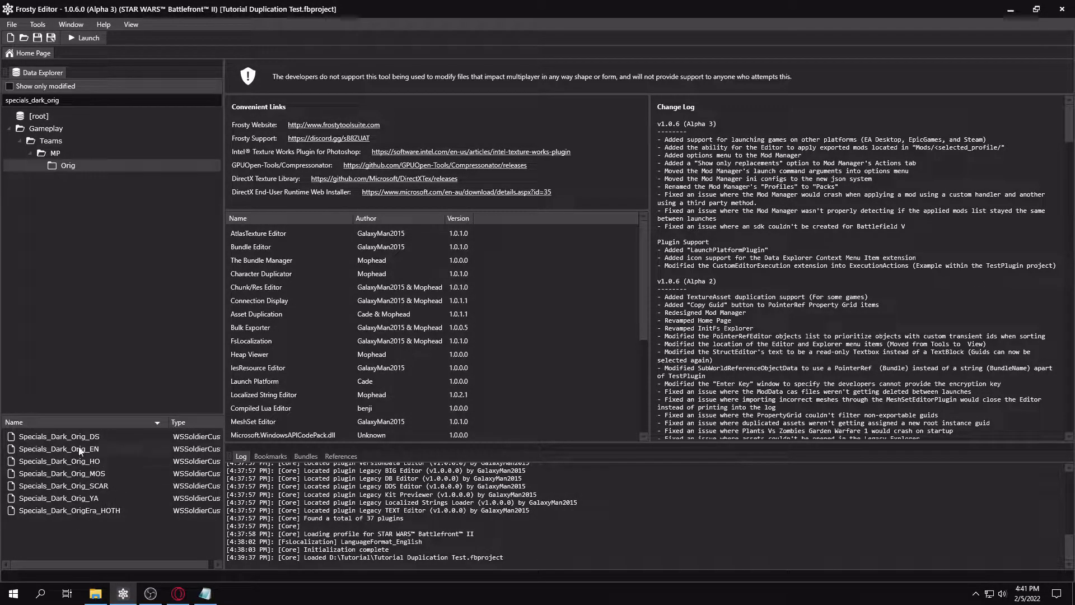
- Open each Specials_Dark_Orig team asset (DS, EN, MOS, YA, OrigEra_HOTH, etc.) in its own tab
double_click(59, 436)
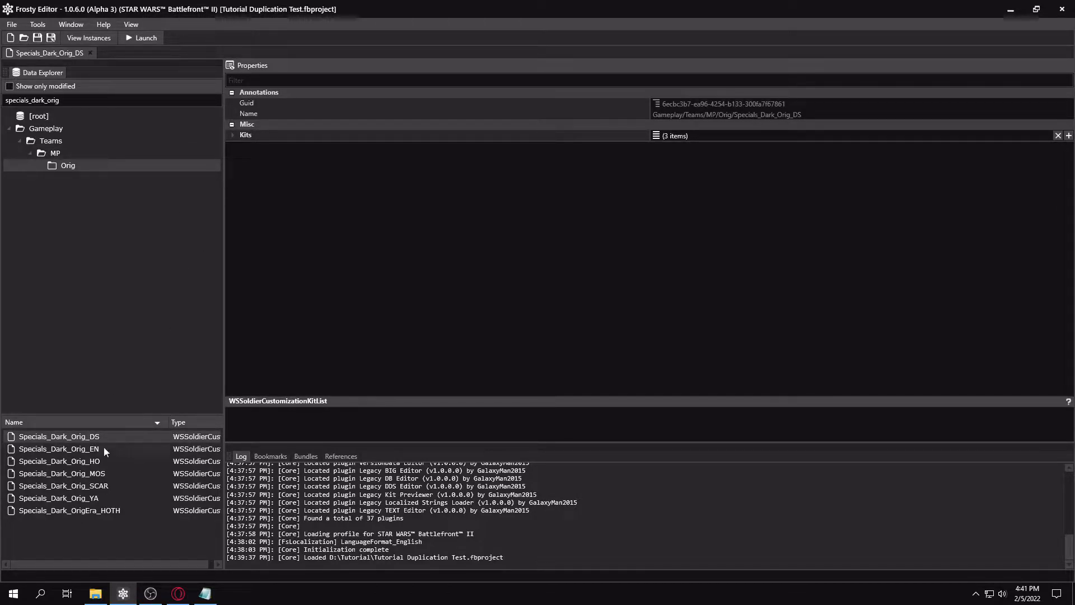
double_click(58, 461)
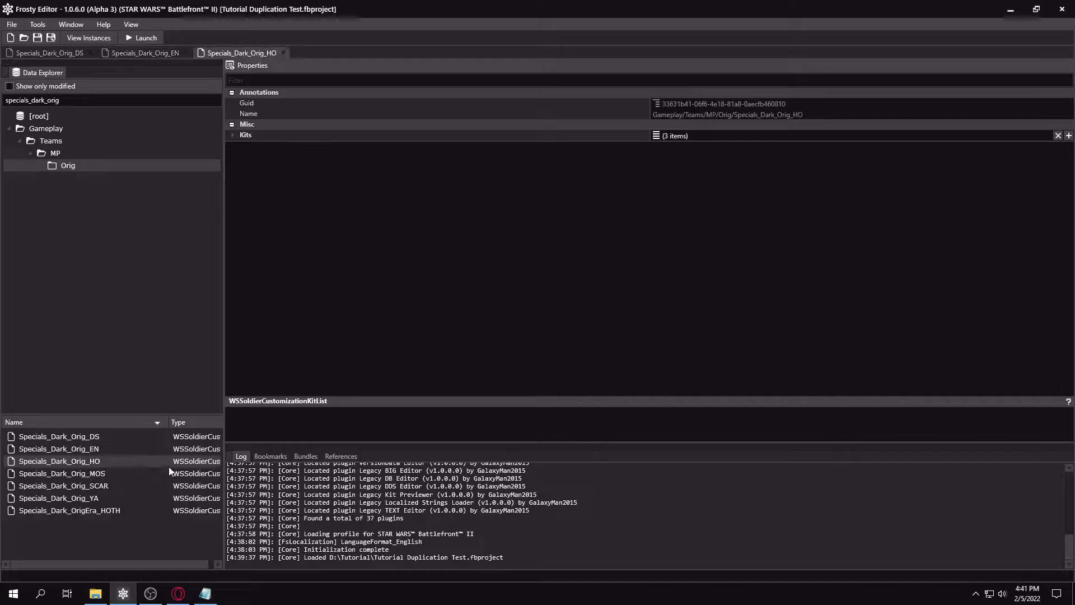
double_click(62, 473)
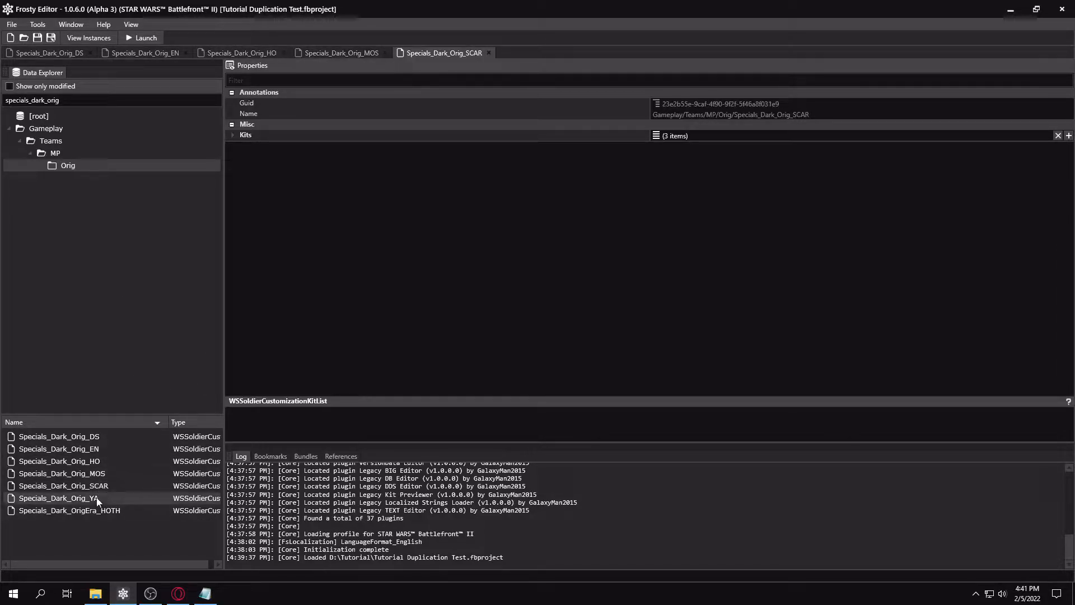
double_click(58, 498)
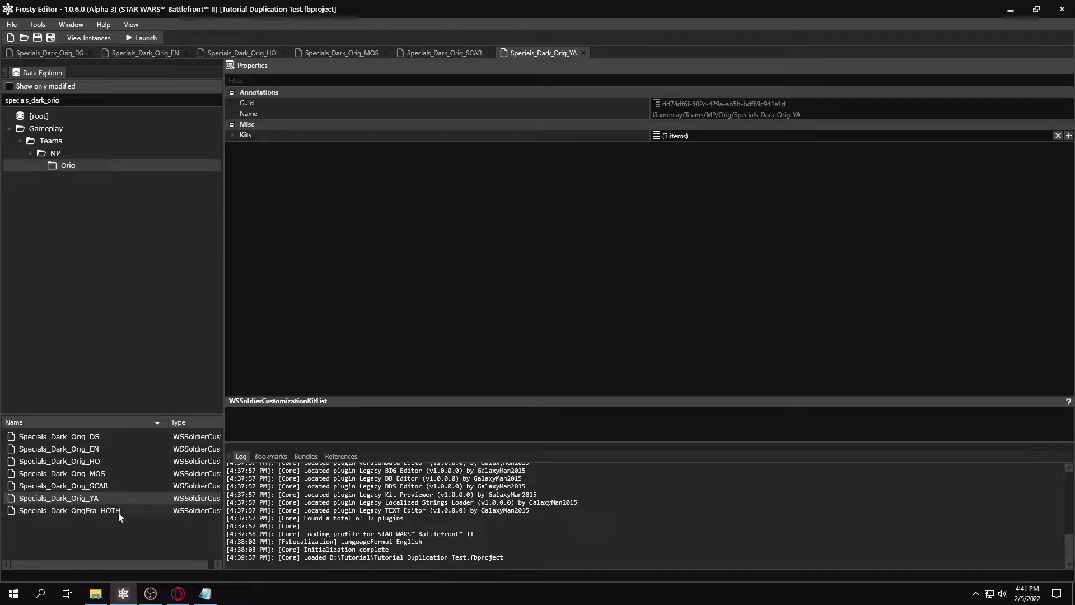
double_click(68, 510)
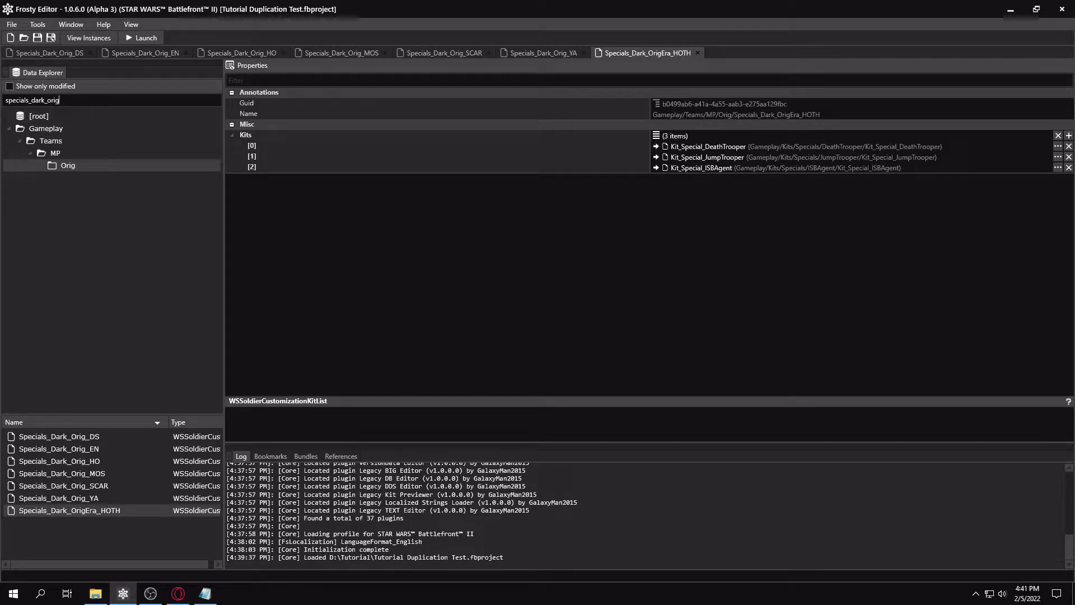
- Search heroes_dark_ot, view Heroes_Dark_OT's six hero kits, then close that tab
type("heroes_da")
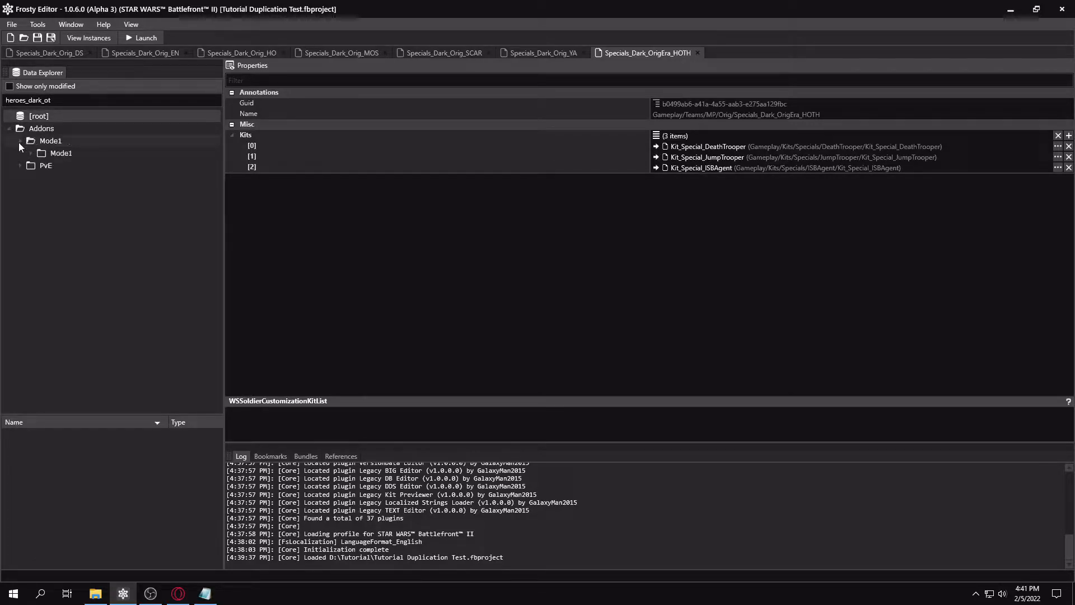
left_click(21, 153)
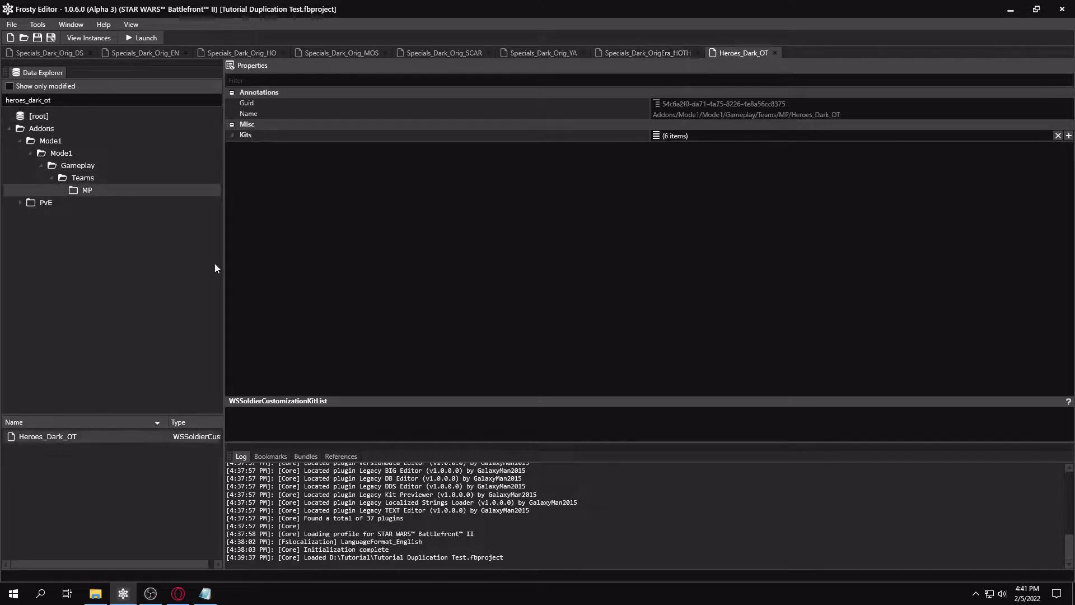
left_click(232, 135)
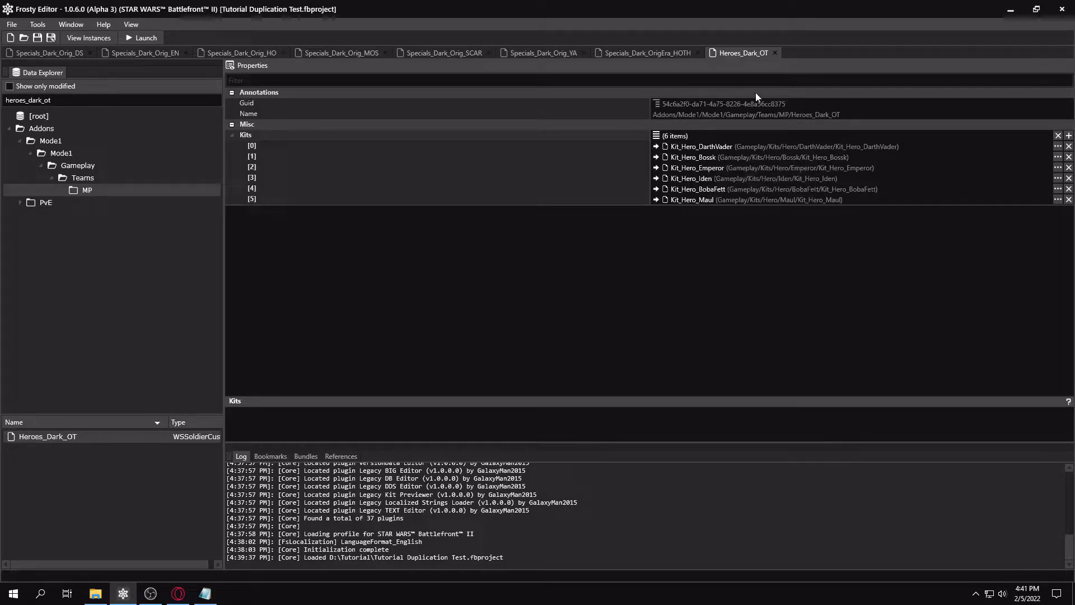
left_click(645, 52)
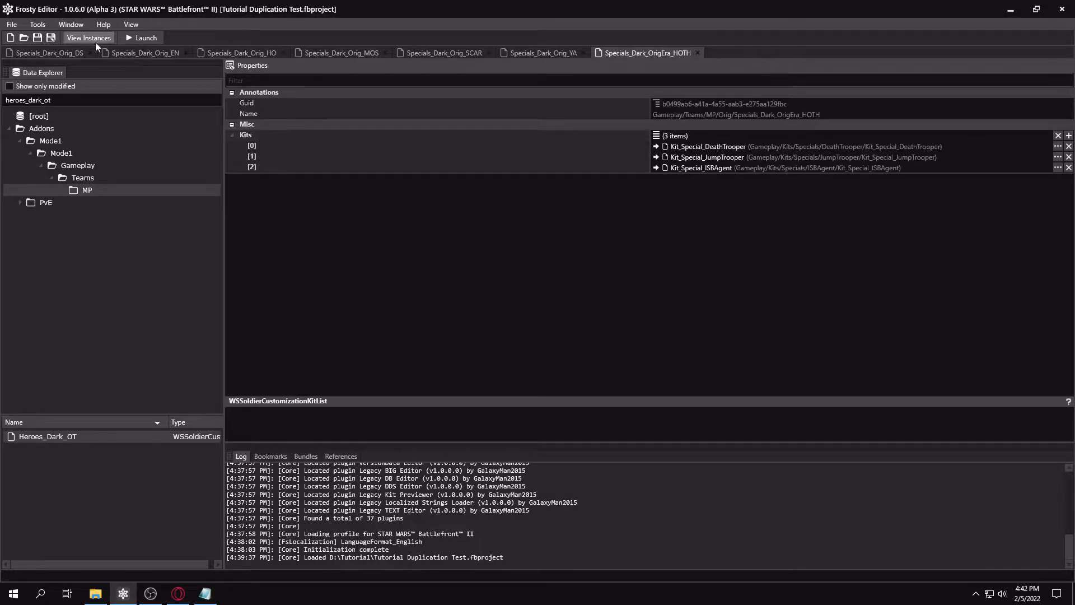
- Return to Specials_Dark_Orig_DS and select Kit_Special_DuplicationTest in A0_Mod's DuplicationTest Kits folder
left_click(10, 85)
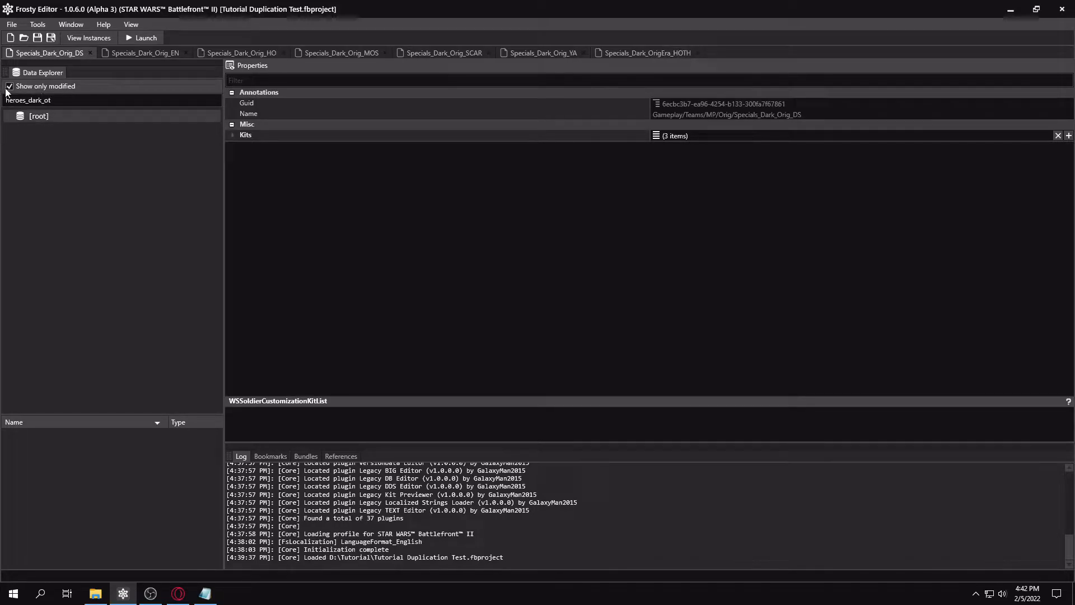
left_click(10, 85)
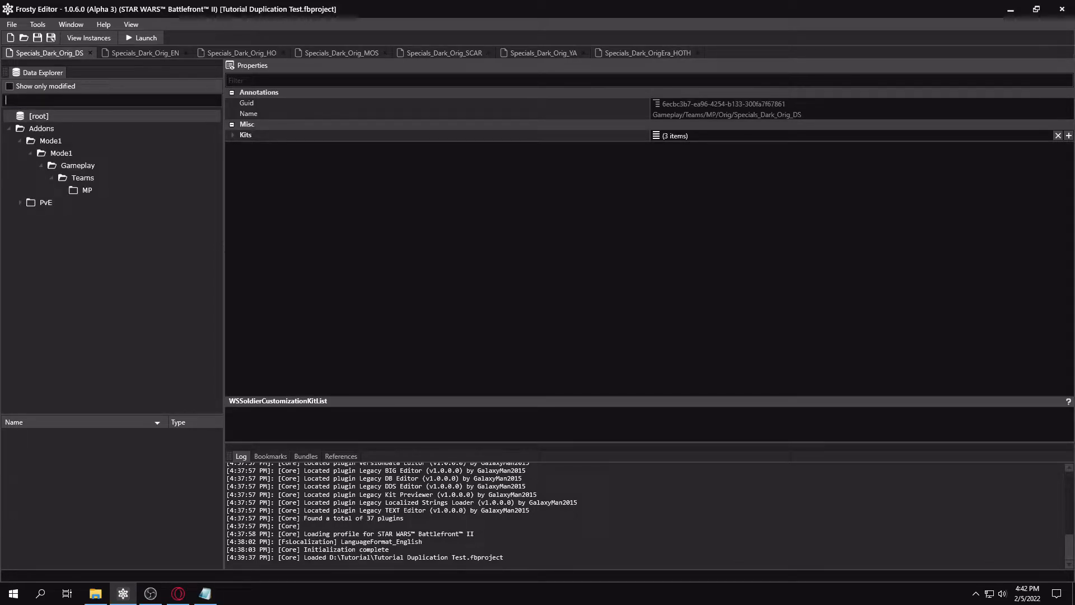
left_click(9, 116)
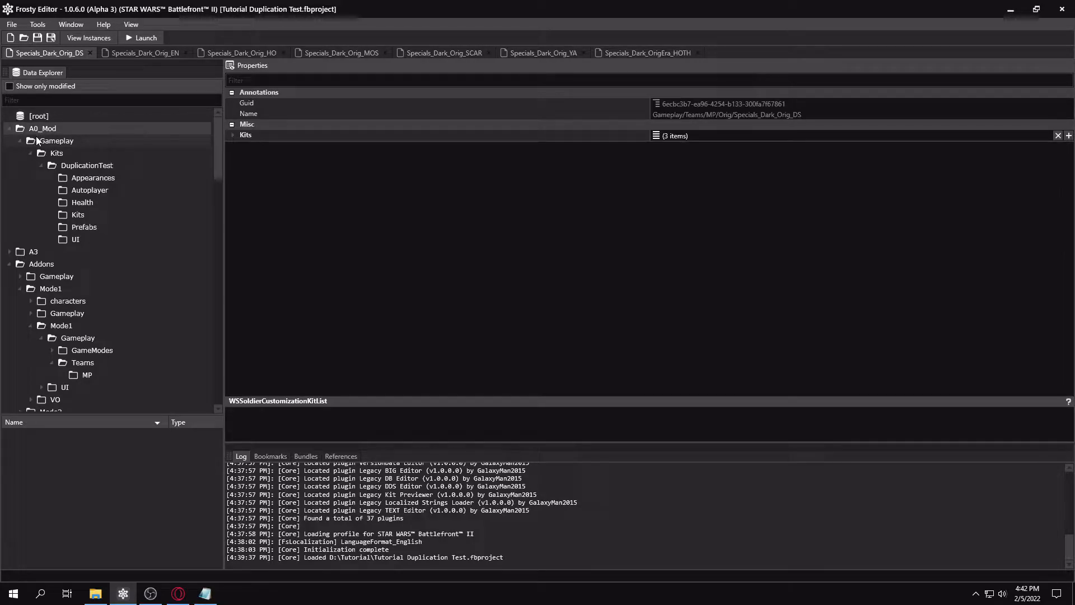
left_click(87, 166)
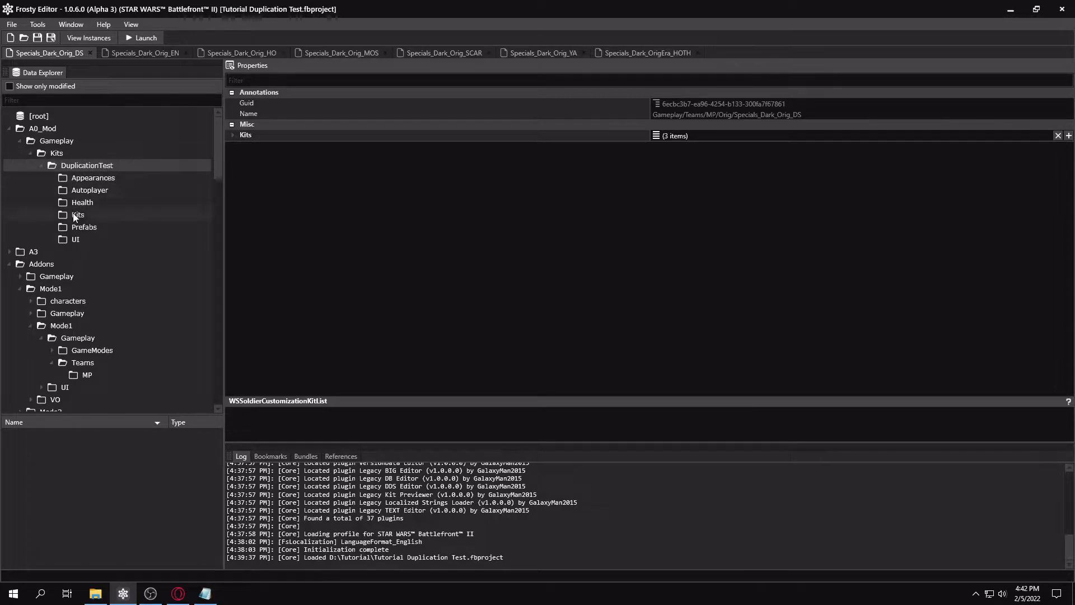
left_click(77, 215)
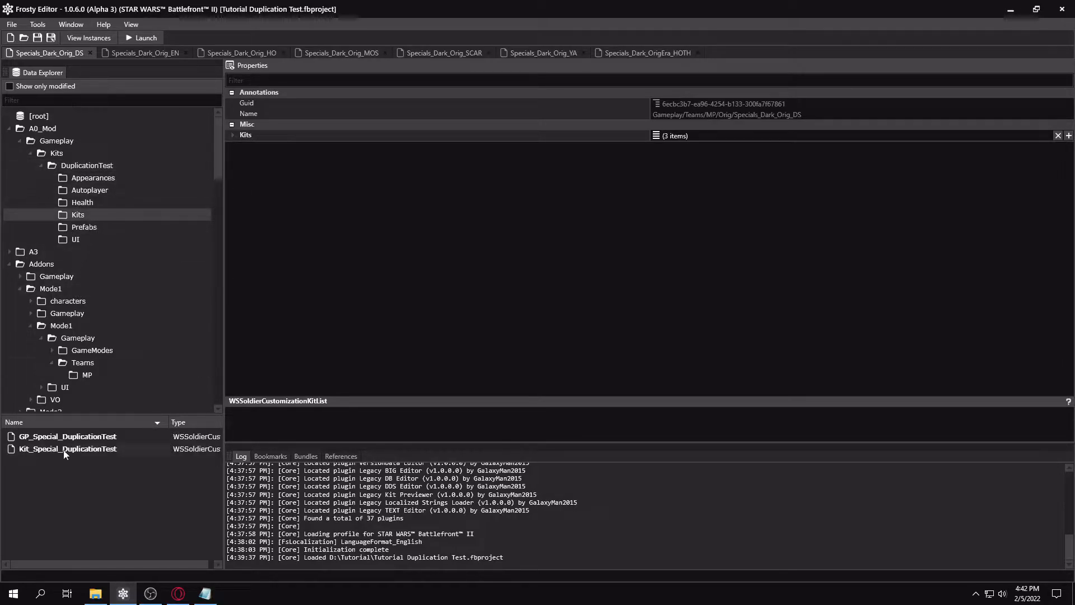
left_click(67, 449)
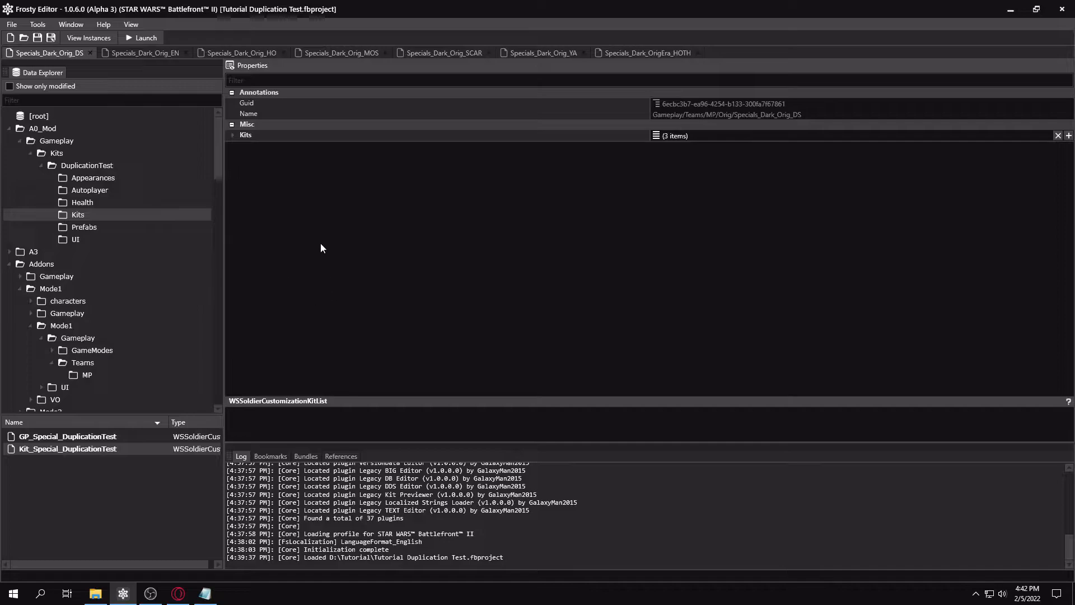
- Add Kit_Special_DuplicationTest to the Kits lists of the DS and EN team files
left_click(232, 135)
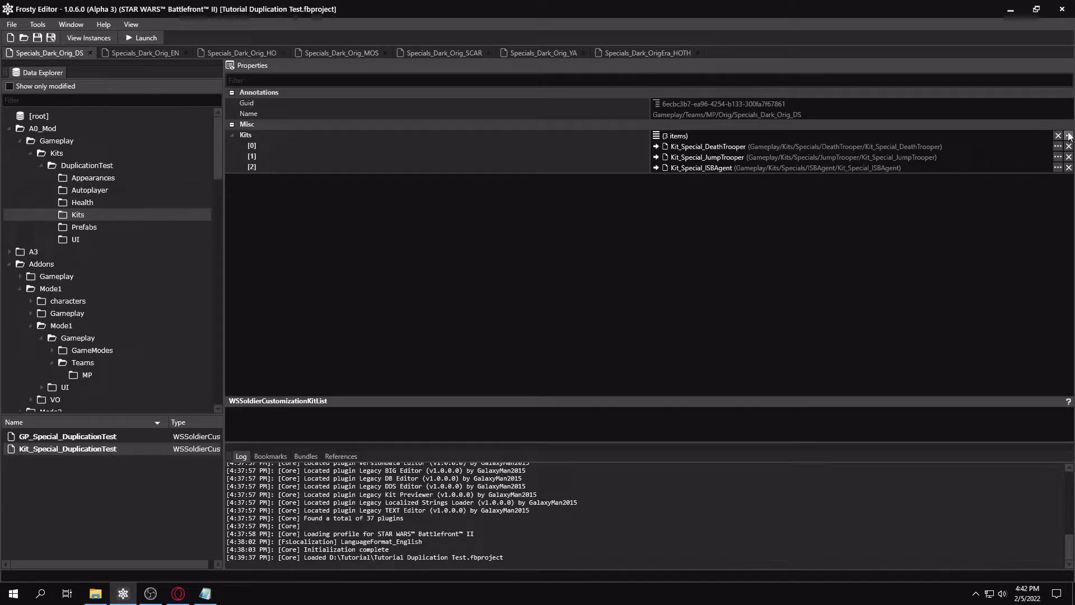
left_click(1067, 135)
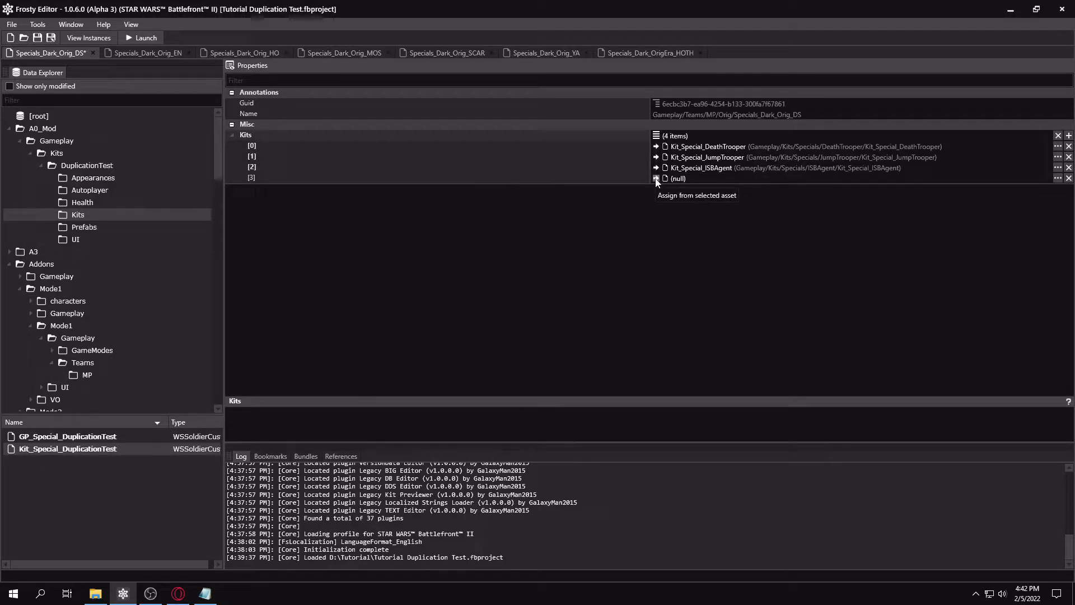
left_click(656, 178)
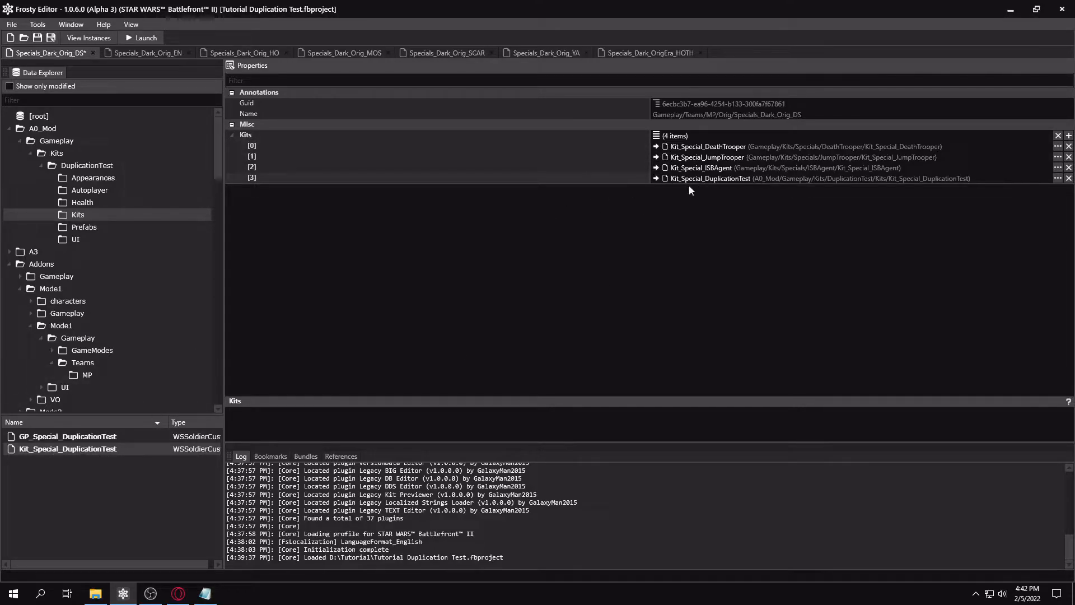
mouse_move(193, 90)
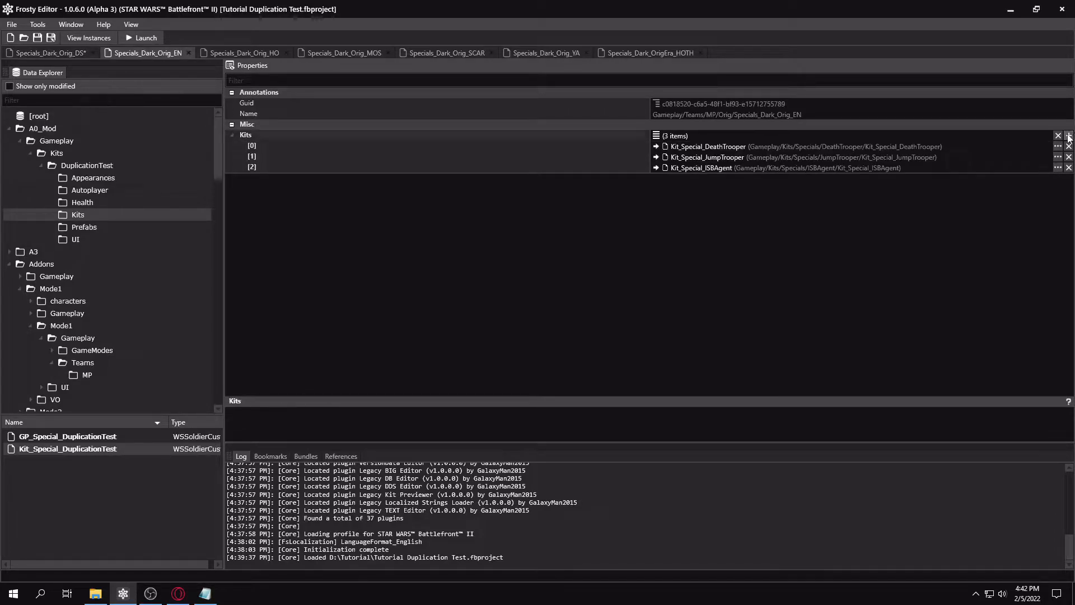
left_click(243, 53)
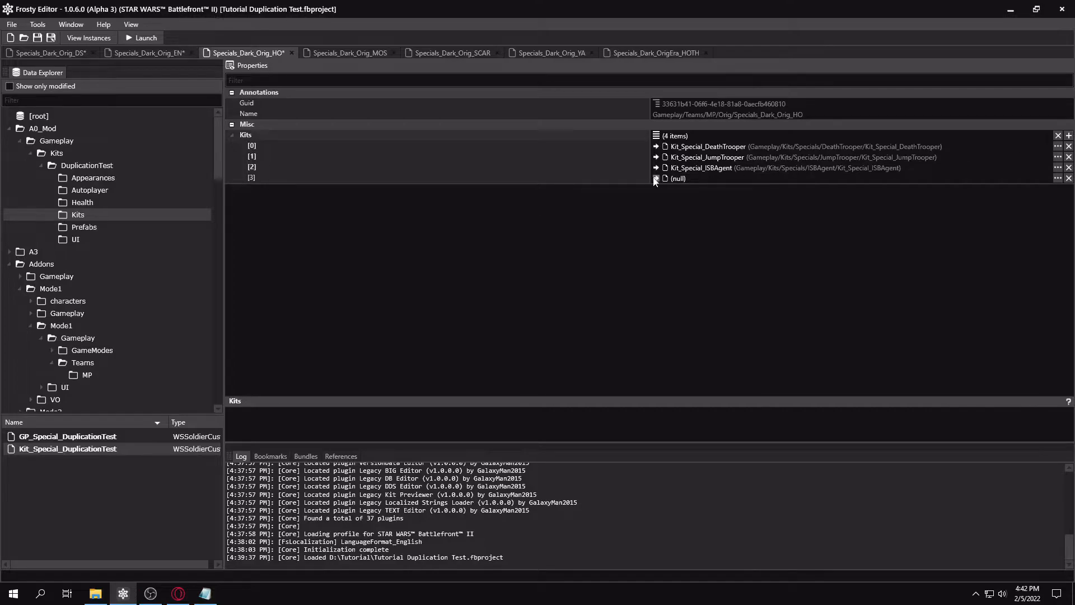
left_click(349, 53)
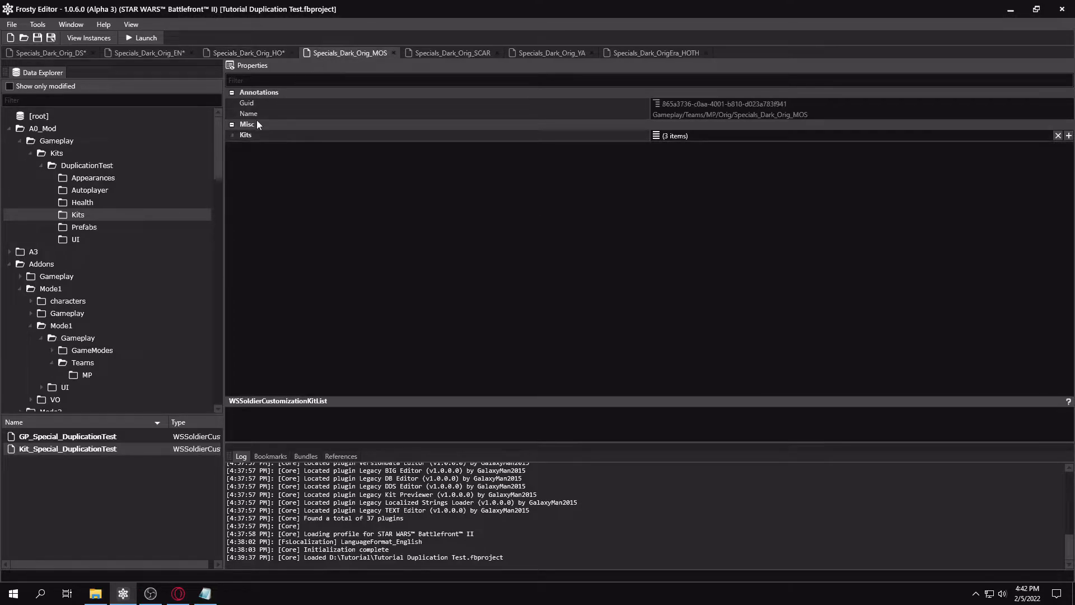
- Add new kit entries in the MOS, SCAR, YA and OrigEra_HOTH Kits lists
left_click(1068, 135)
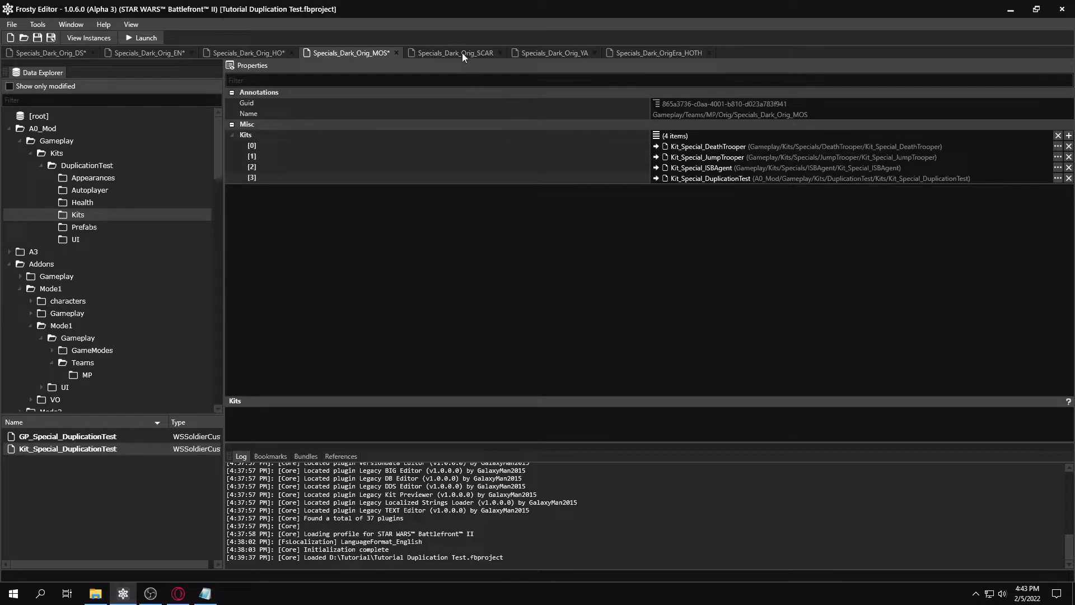
left_click(454, 53)
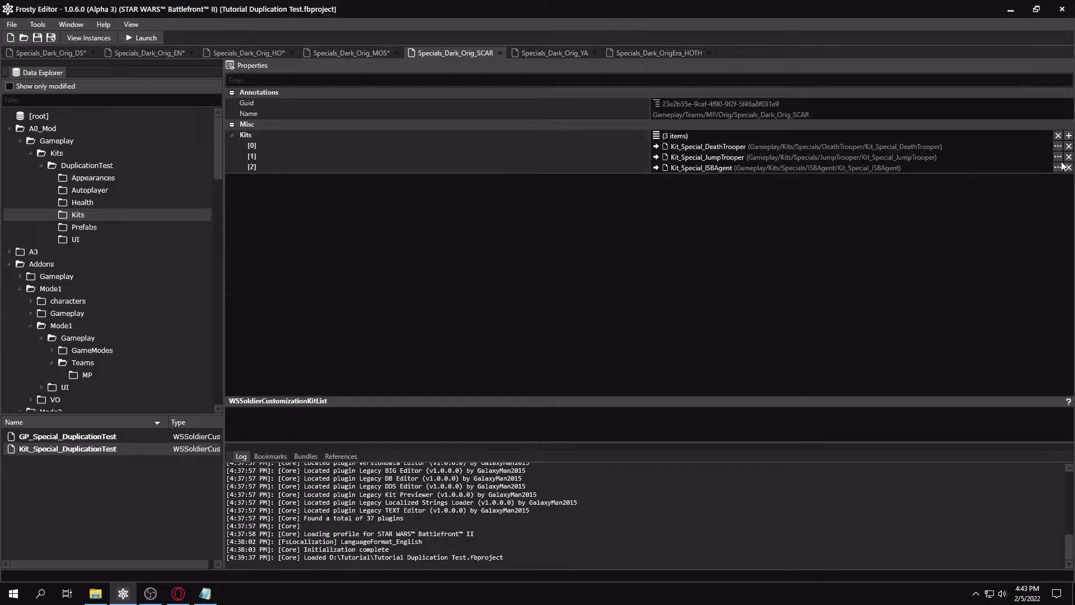
left_click(1067, 135)
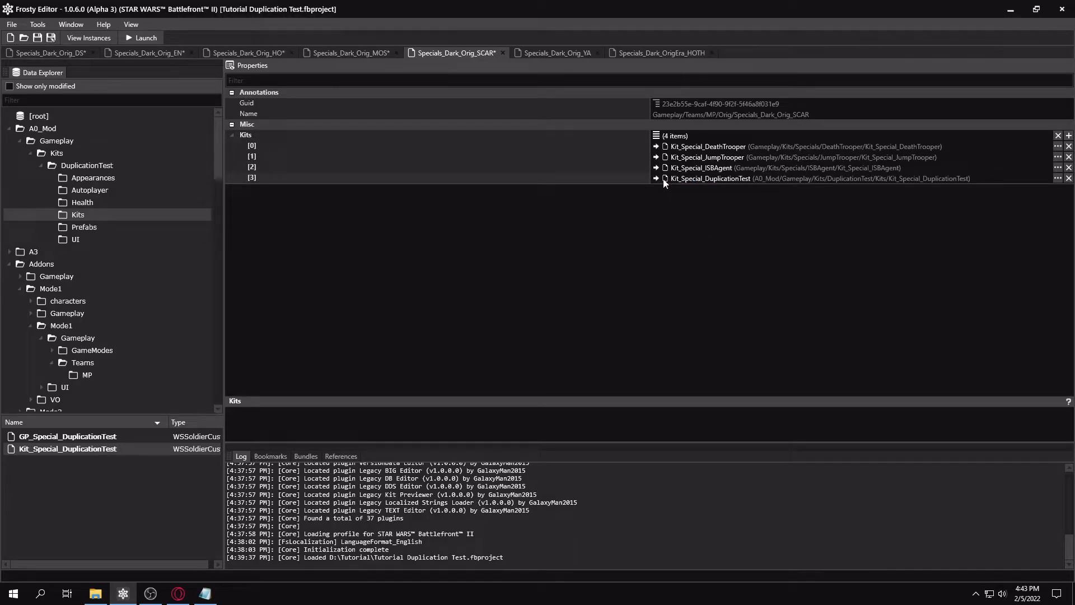
left_click(556, 53)
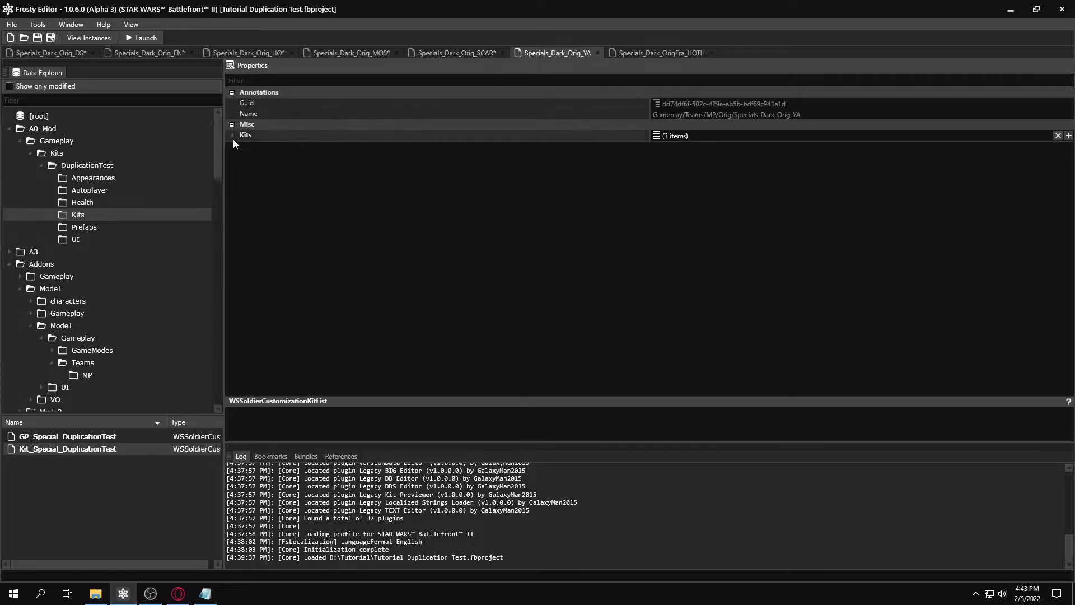
left_click(232, 135)
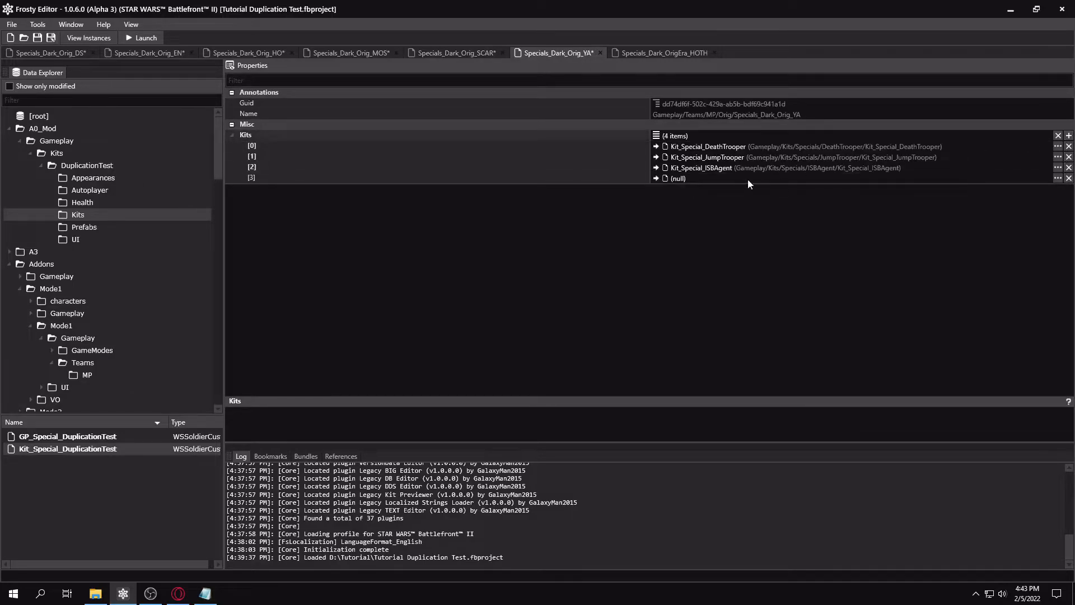
left_click(660, 53)
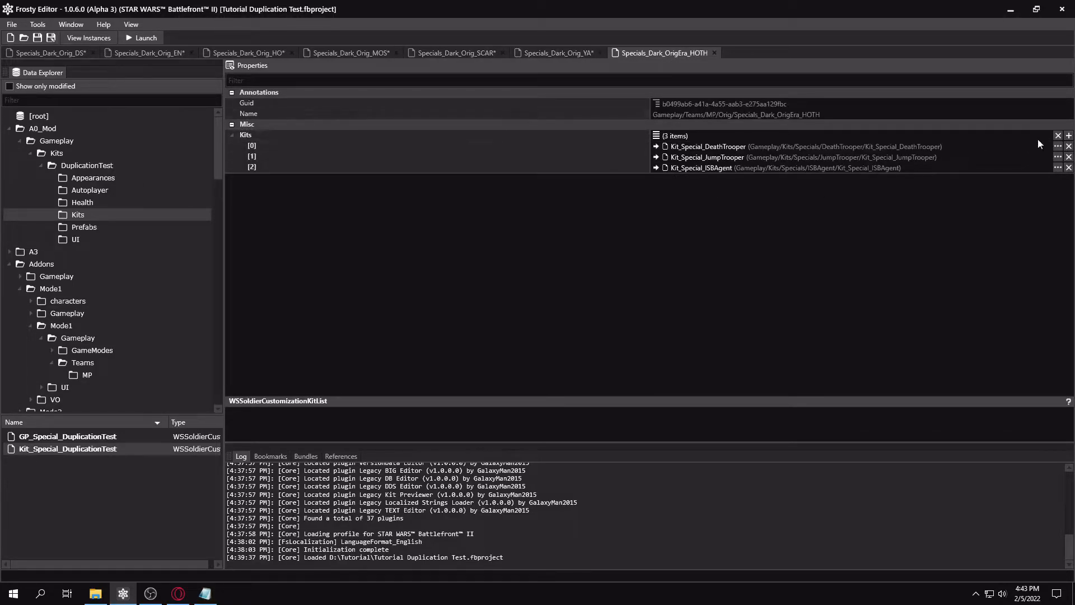
left_click(1067, 135)
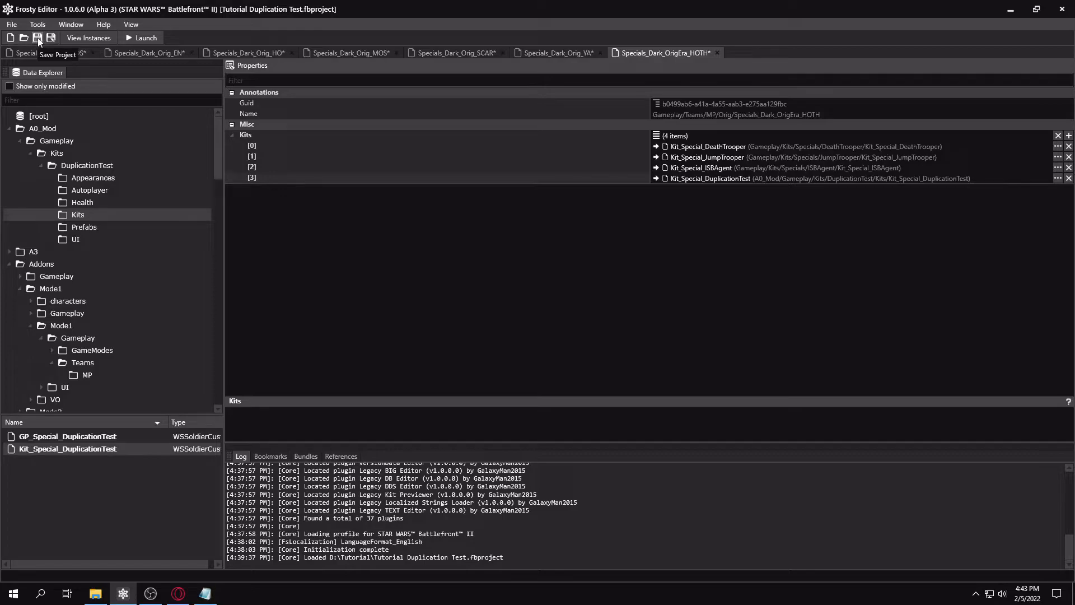
- Save the project, close all documents, and run the Team File Completer
left_click(11, 24)
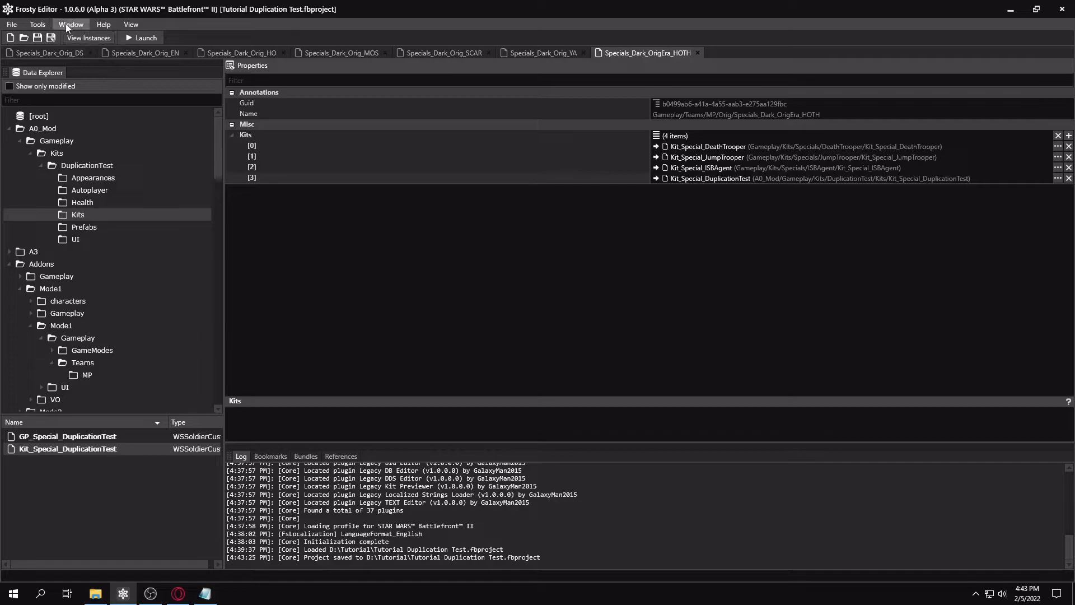
left_click(70, 24)
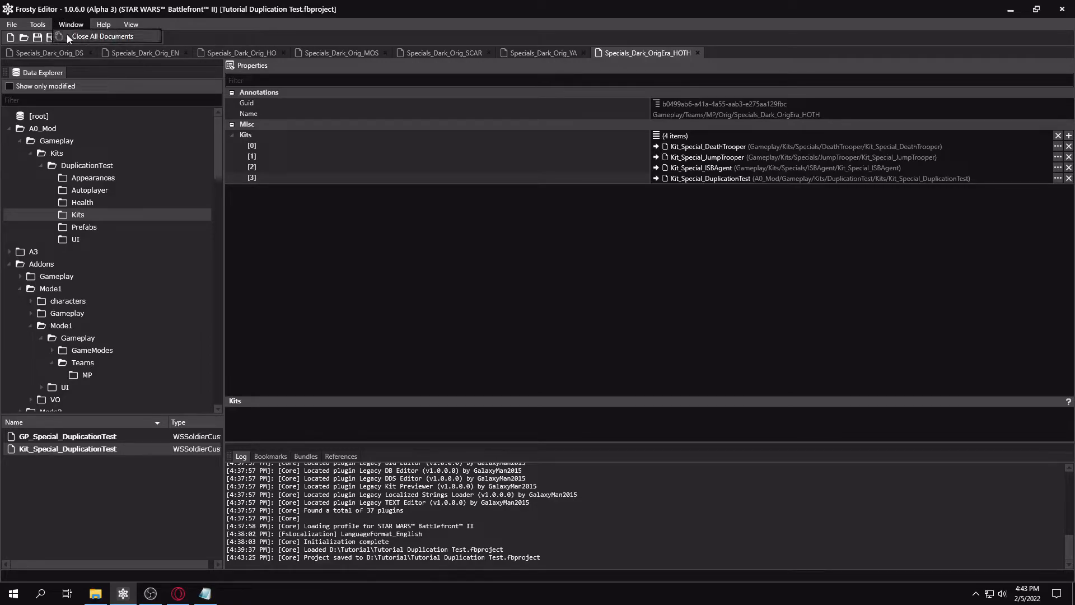
left_click(101, 36)
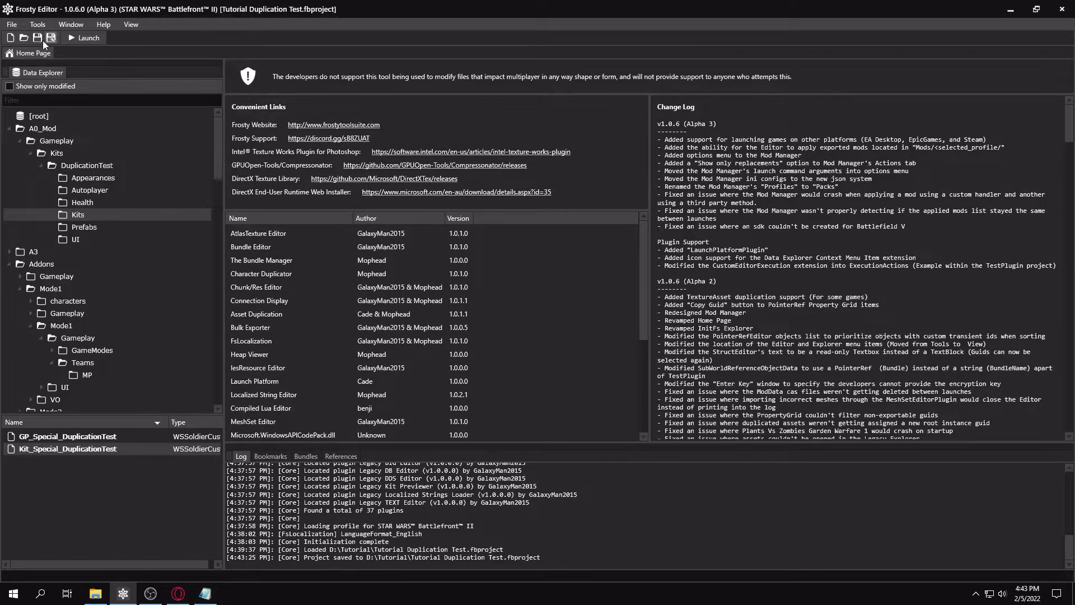
left_click(37, 25)
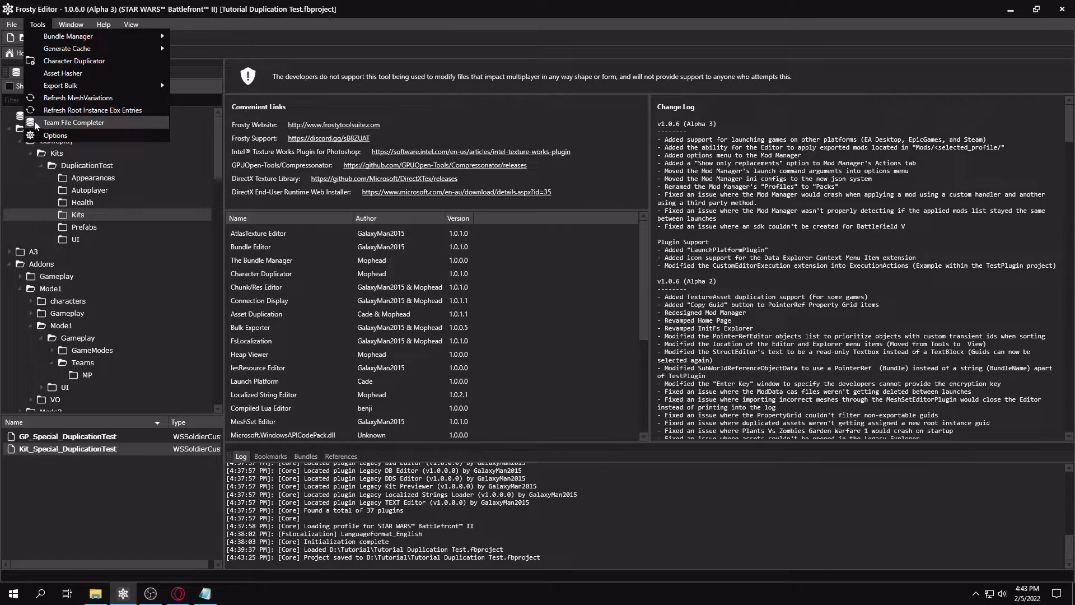
left_click(73, 123)
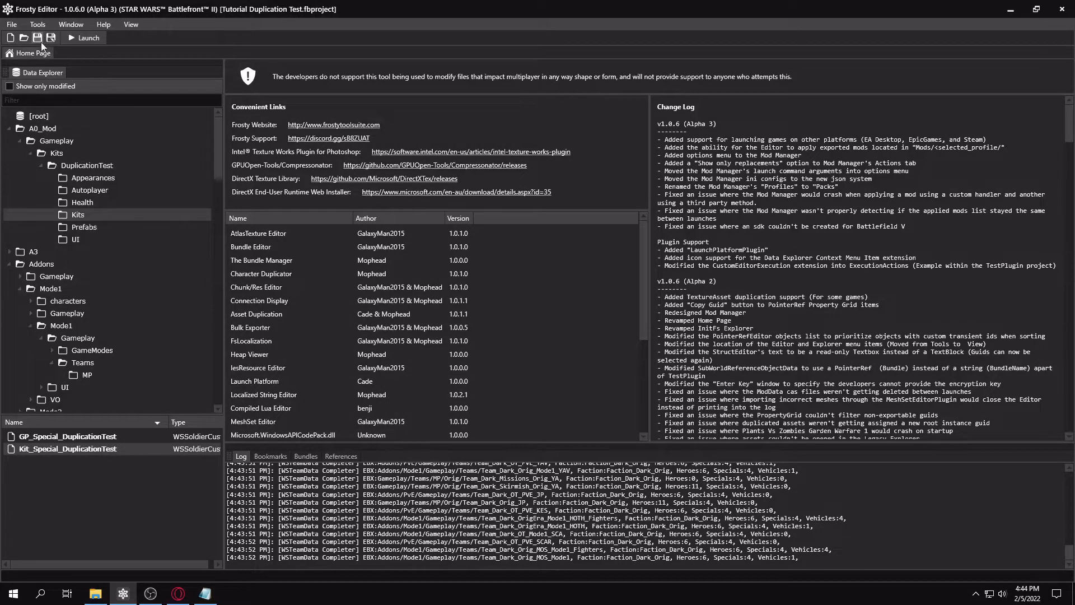
- Save the project, then search completespecials and open CompleteSpecials from TestRangeTeams
left_click(37, 38)
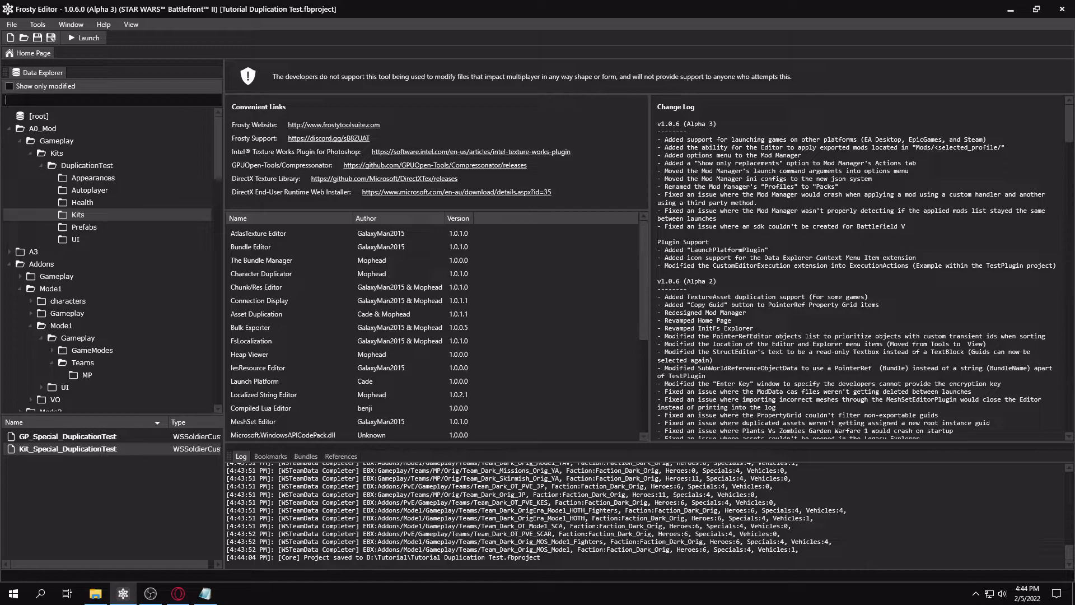
type("compl")
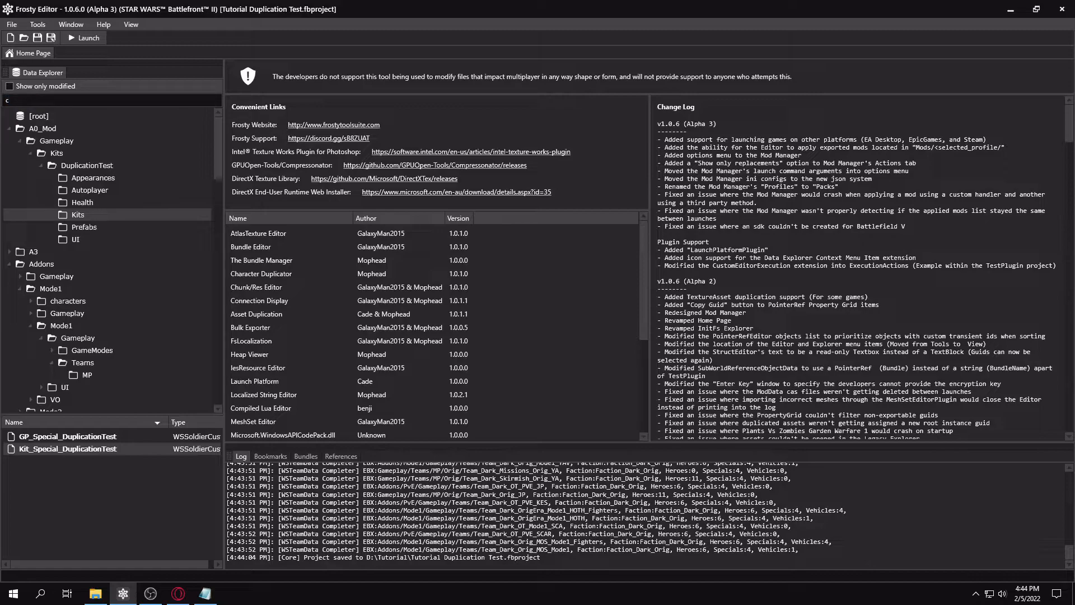
type("completest")
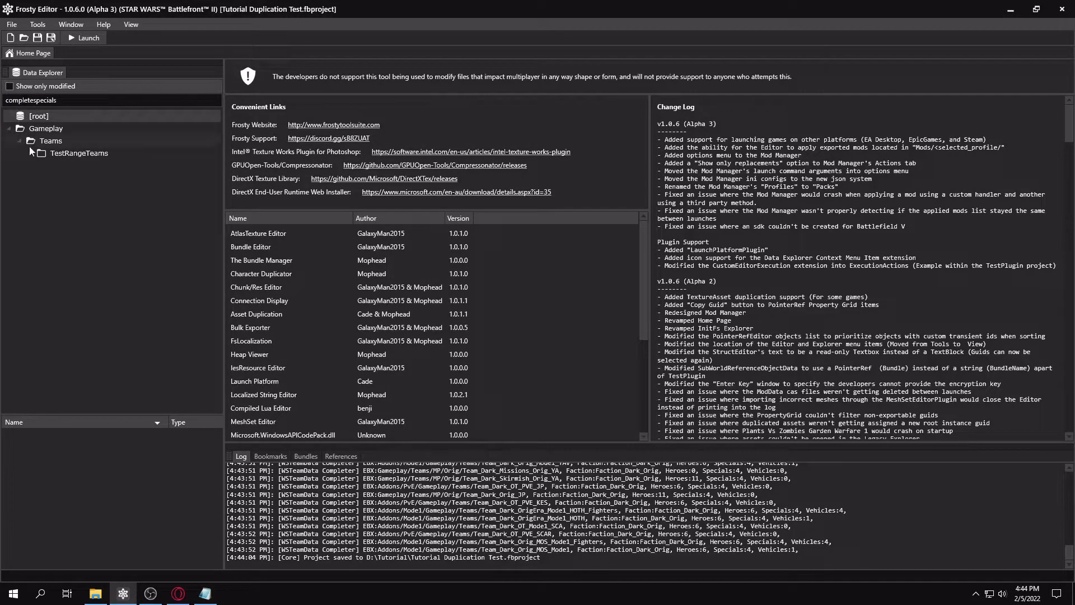
left_click(80, 152)
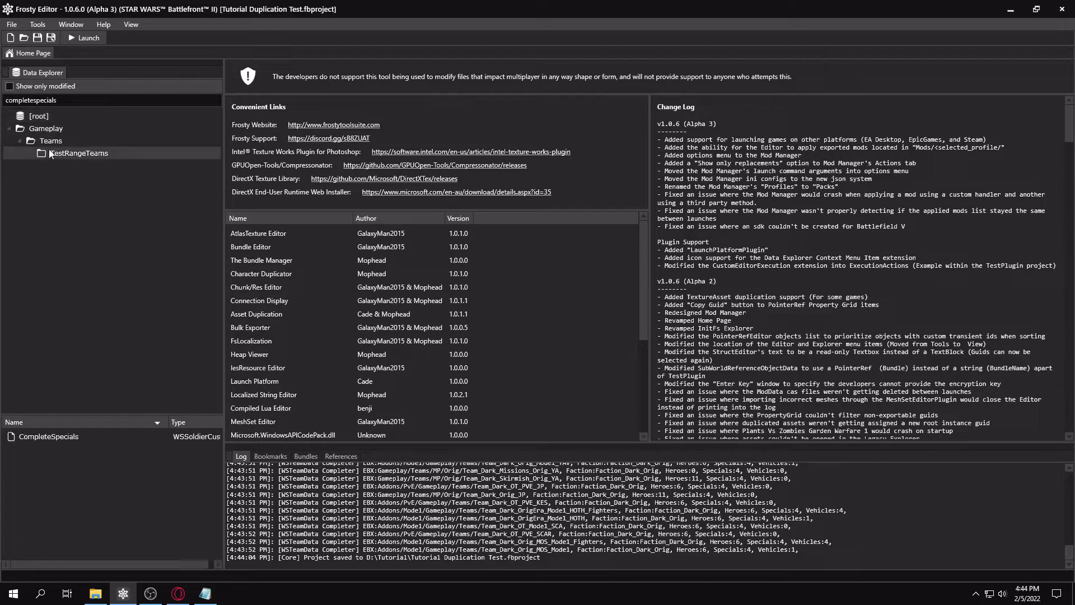
double_click(48, 436)
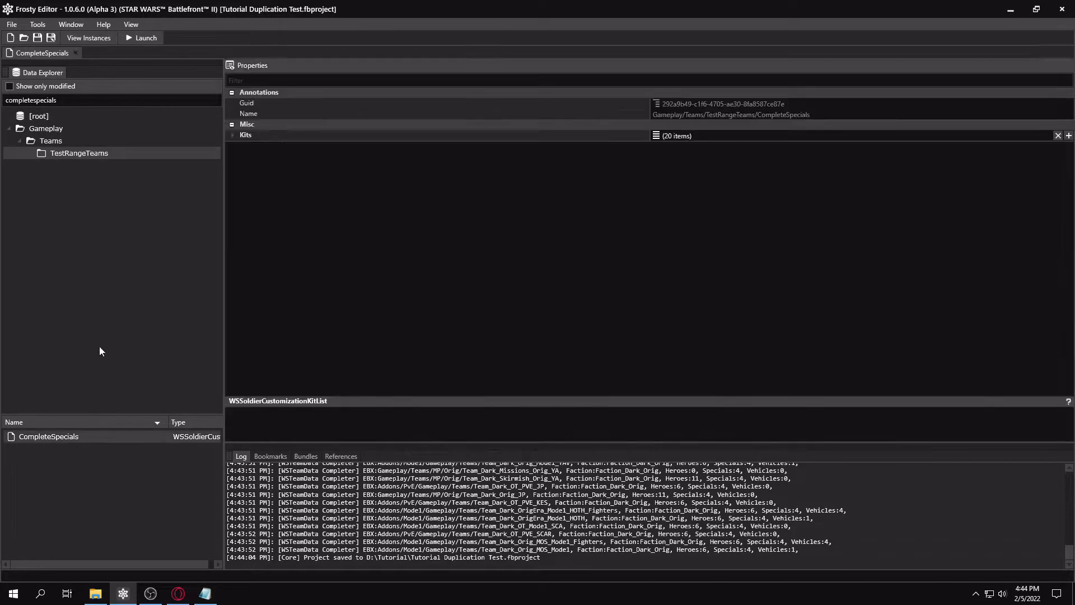
- Append Kit_Special_DuplicationTest as the 21st CompleteSpecials kit and save with Ctrl+S
left_click(232, 135)
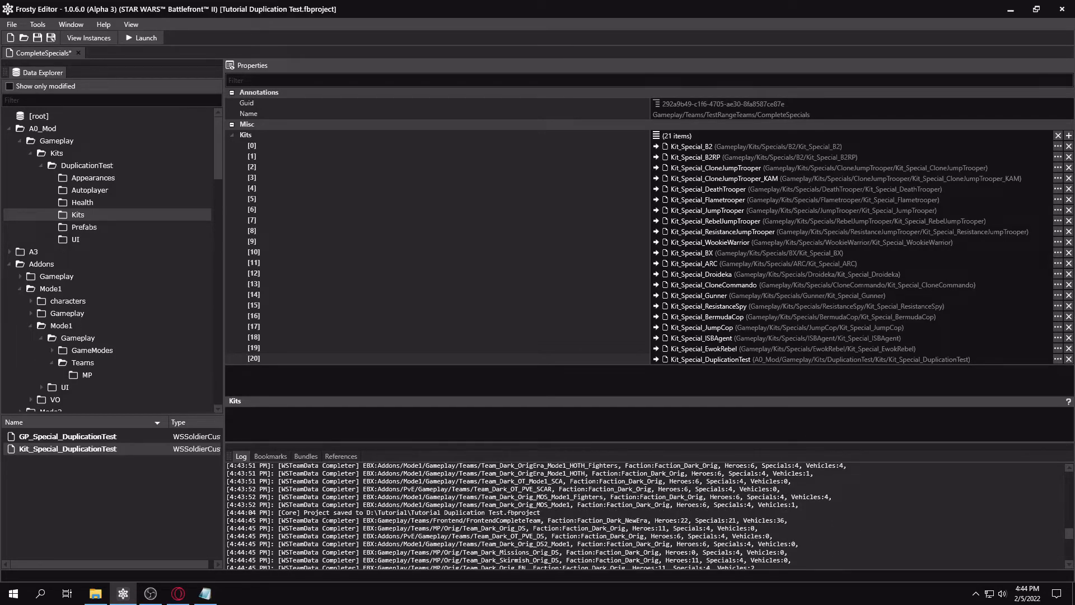
left_click(522, 519)
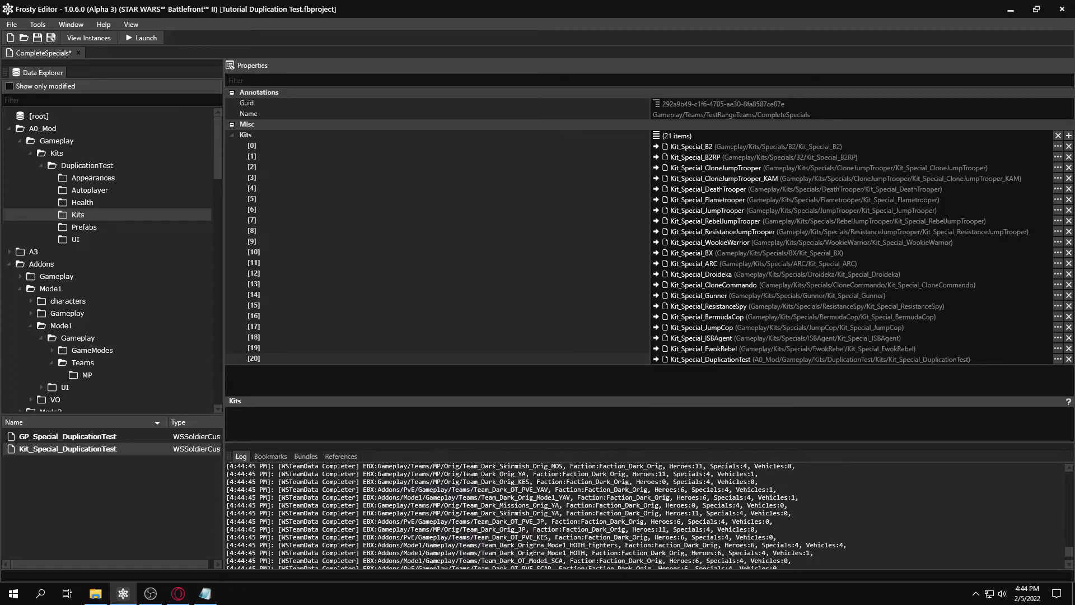
key("ctrl+s")
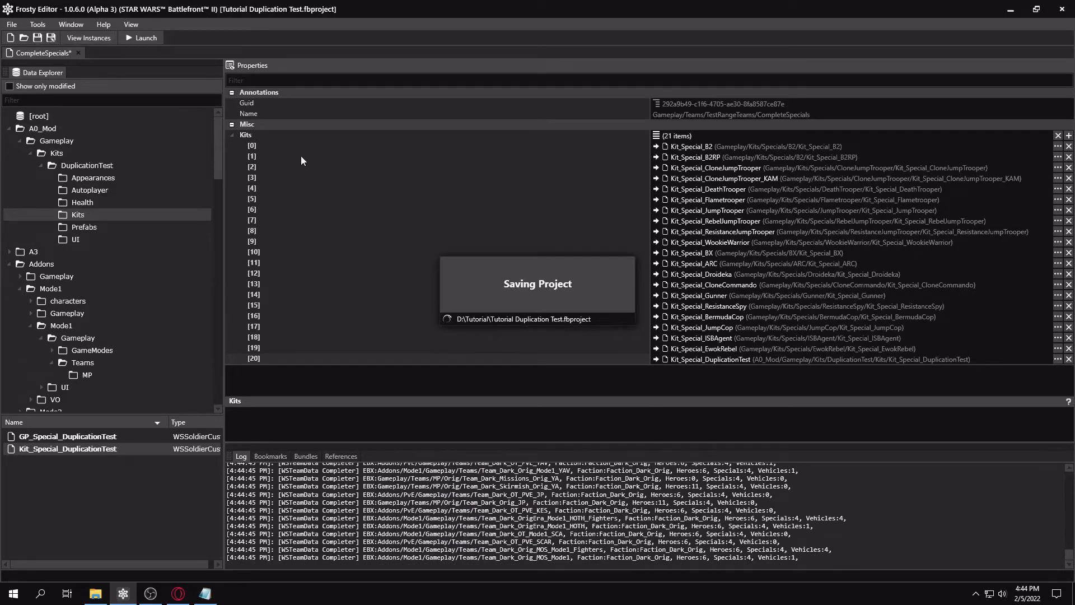
left_click(37, 24)
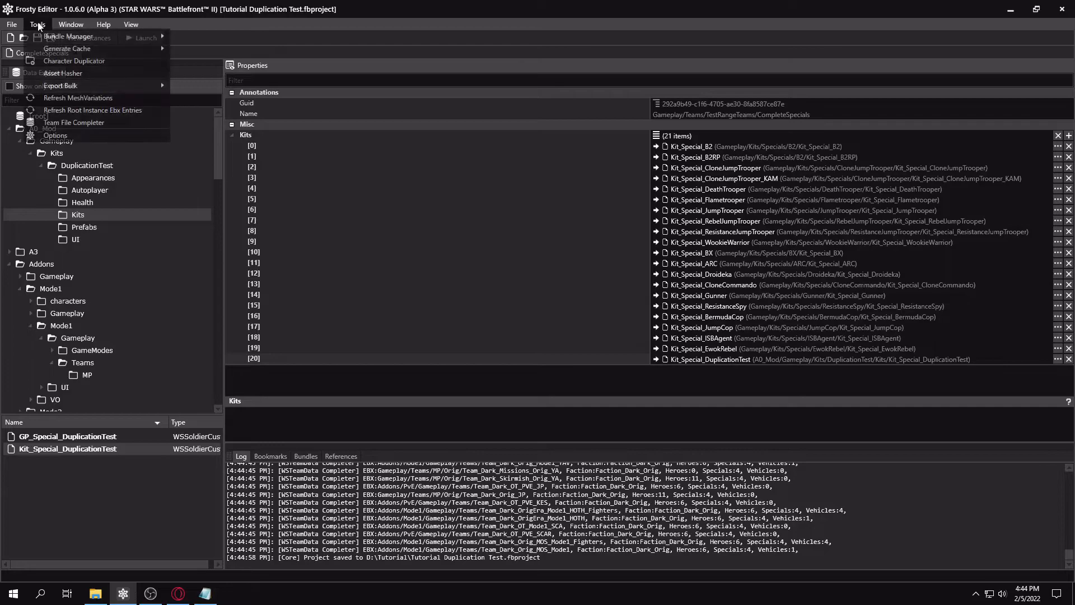
mouse_move(68, 36)
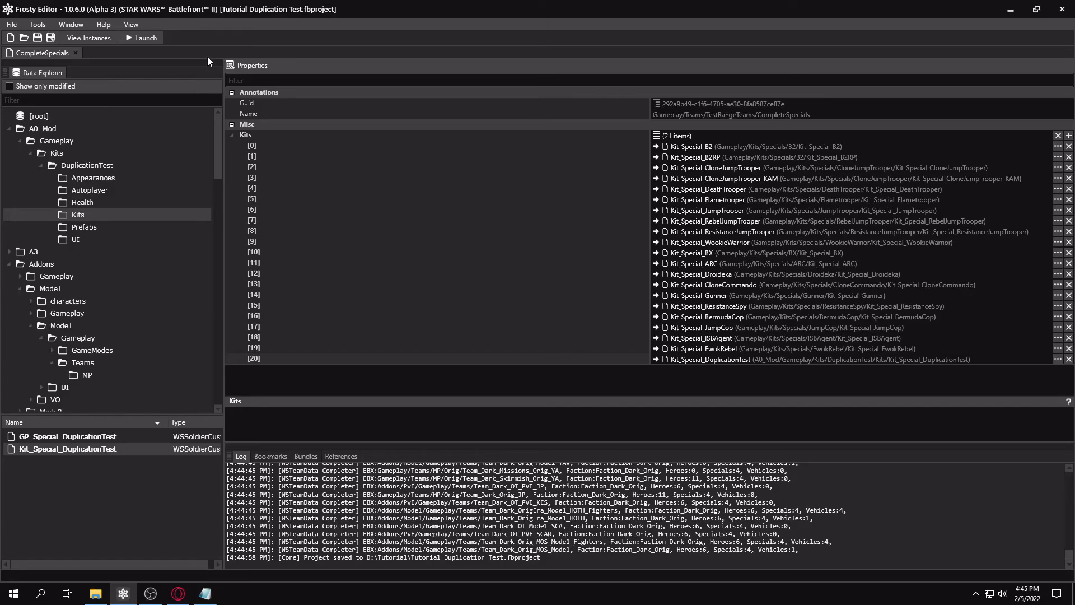
mouse_move(208, 61)
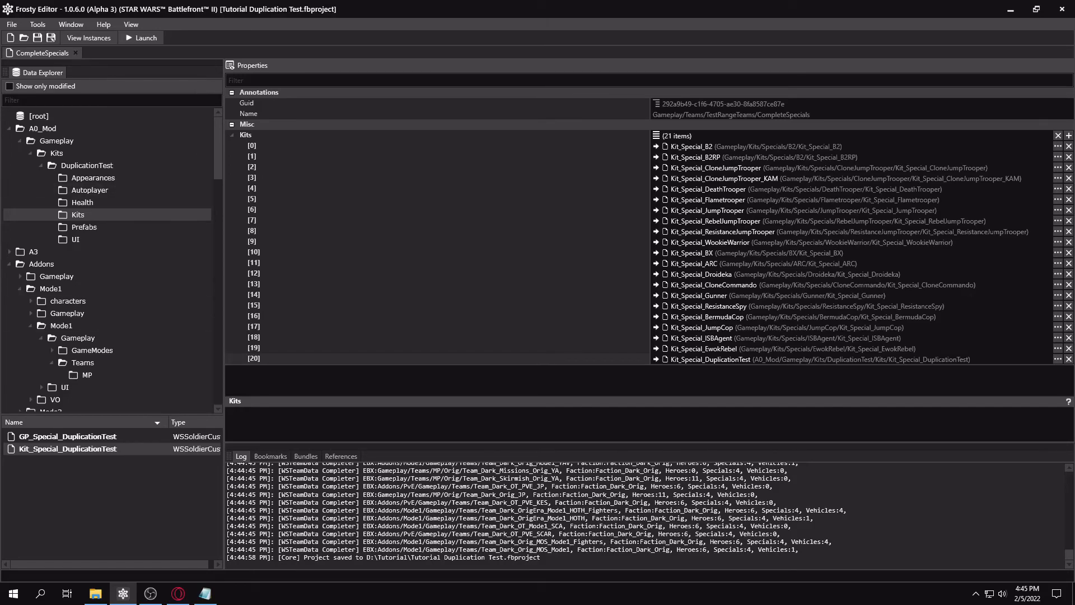